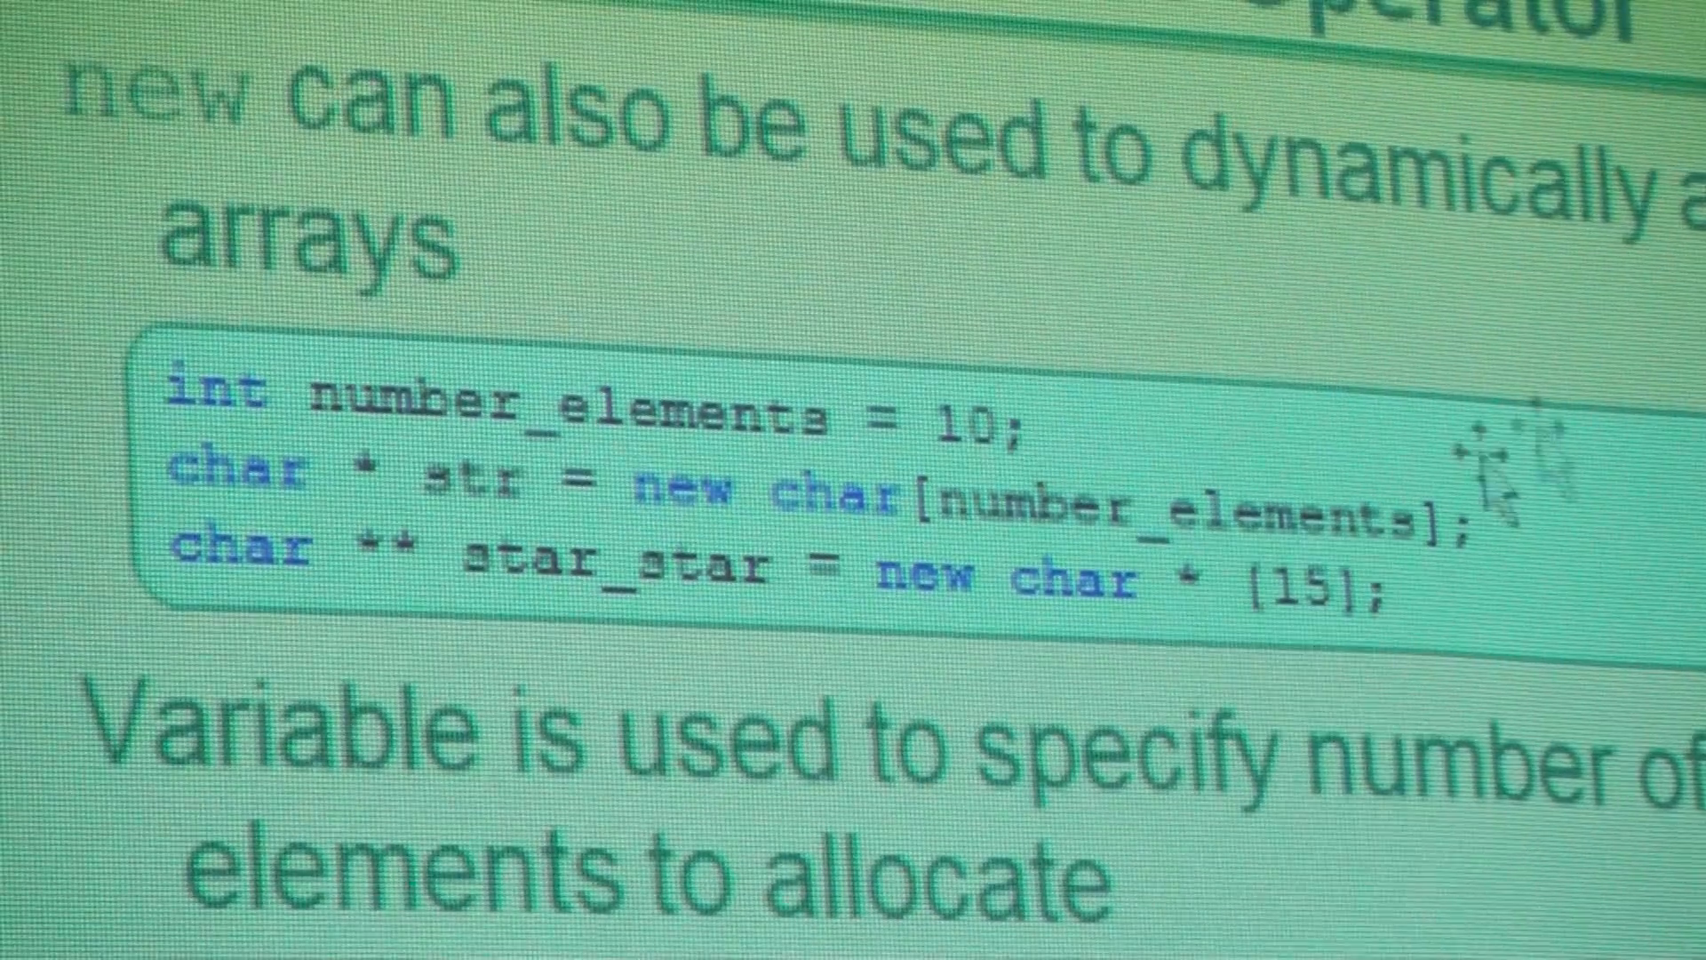
{"action": "mouse_move", "coordinate": [768, 491]}
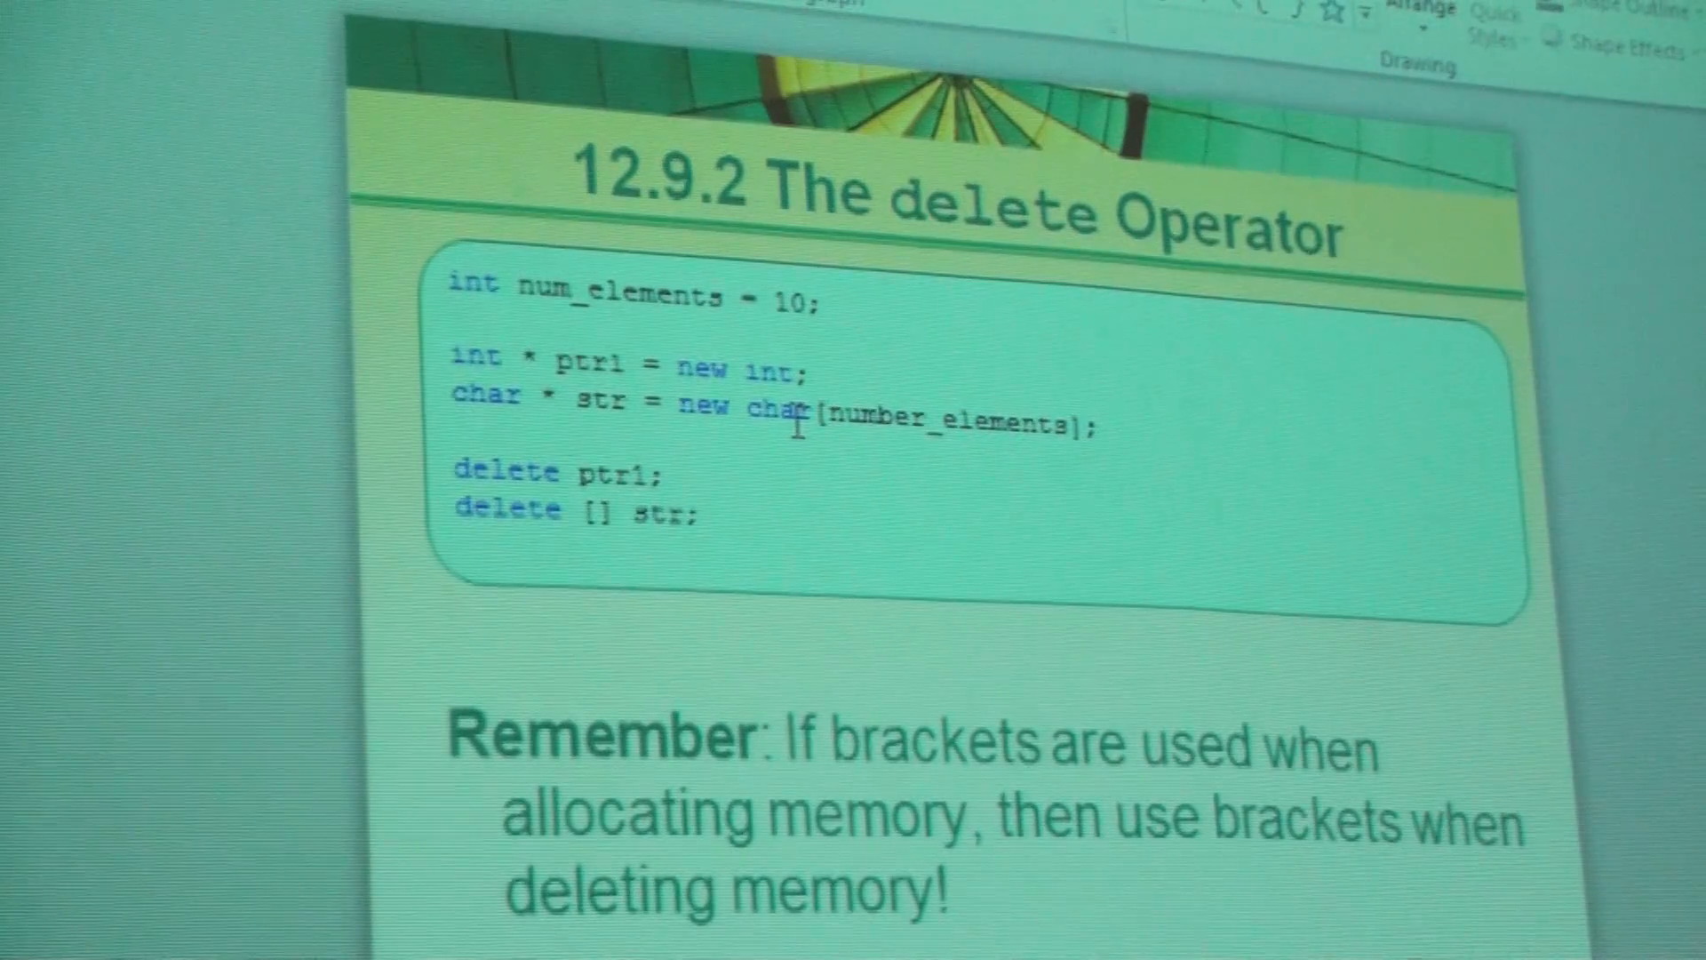
{"action": "mouse_move", "coordinate": [647, 537]}
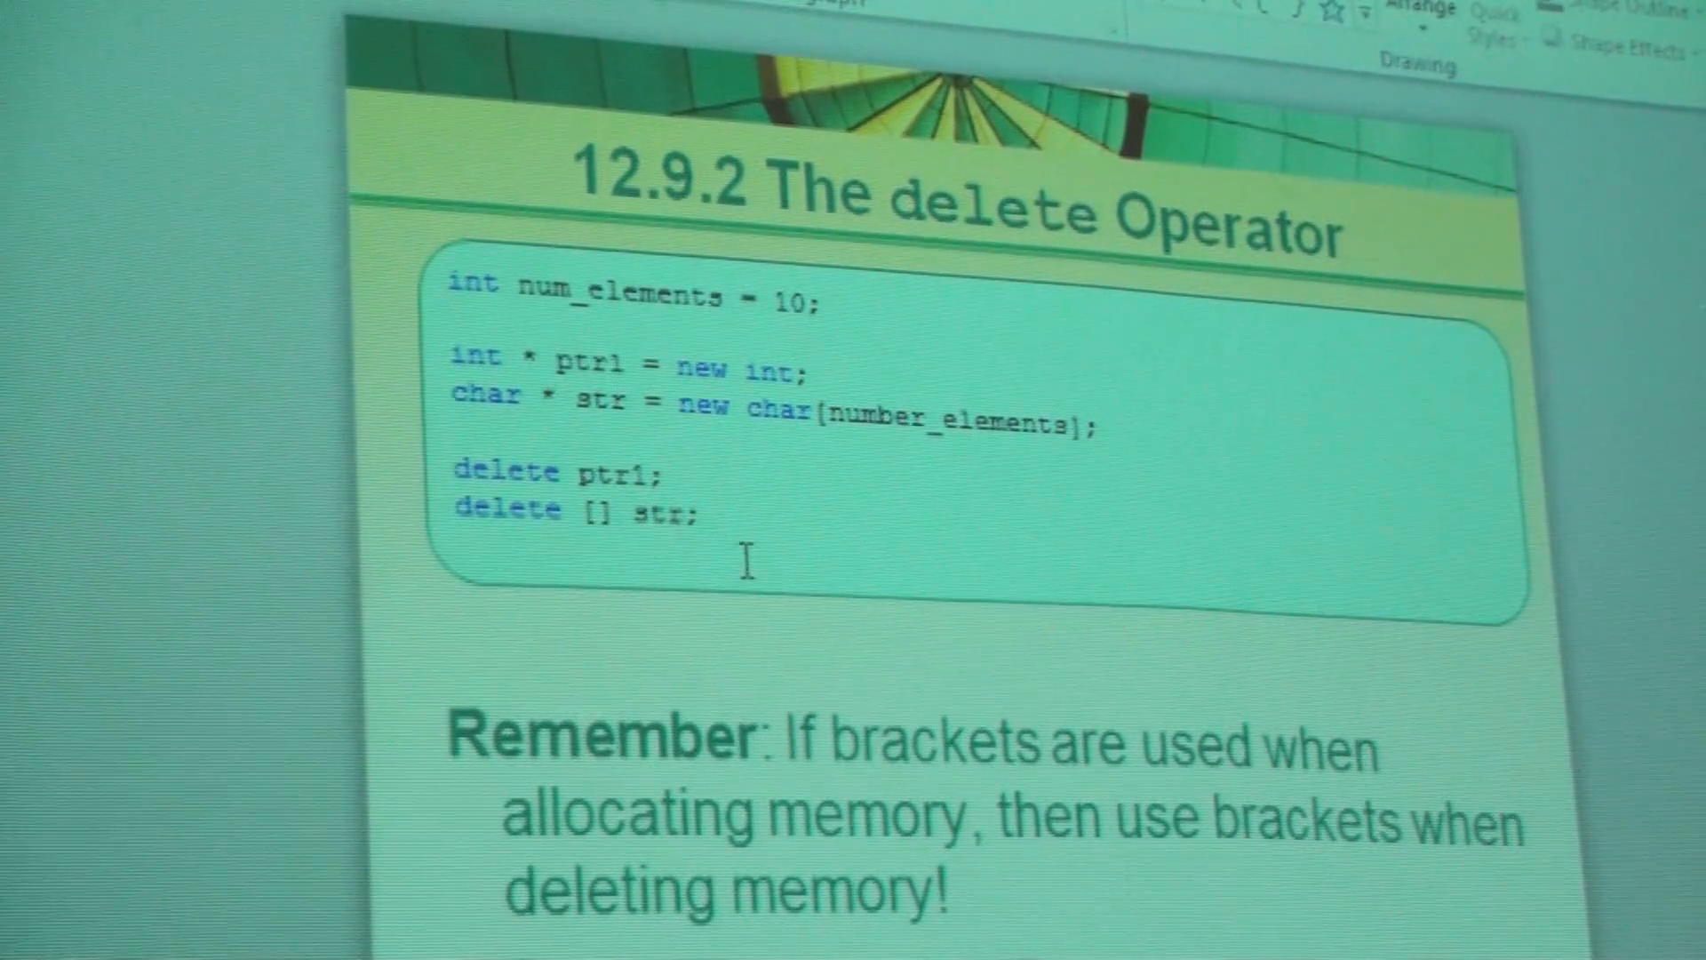
{"action": "mouse_move", "coordinate": [774, 599]}
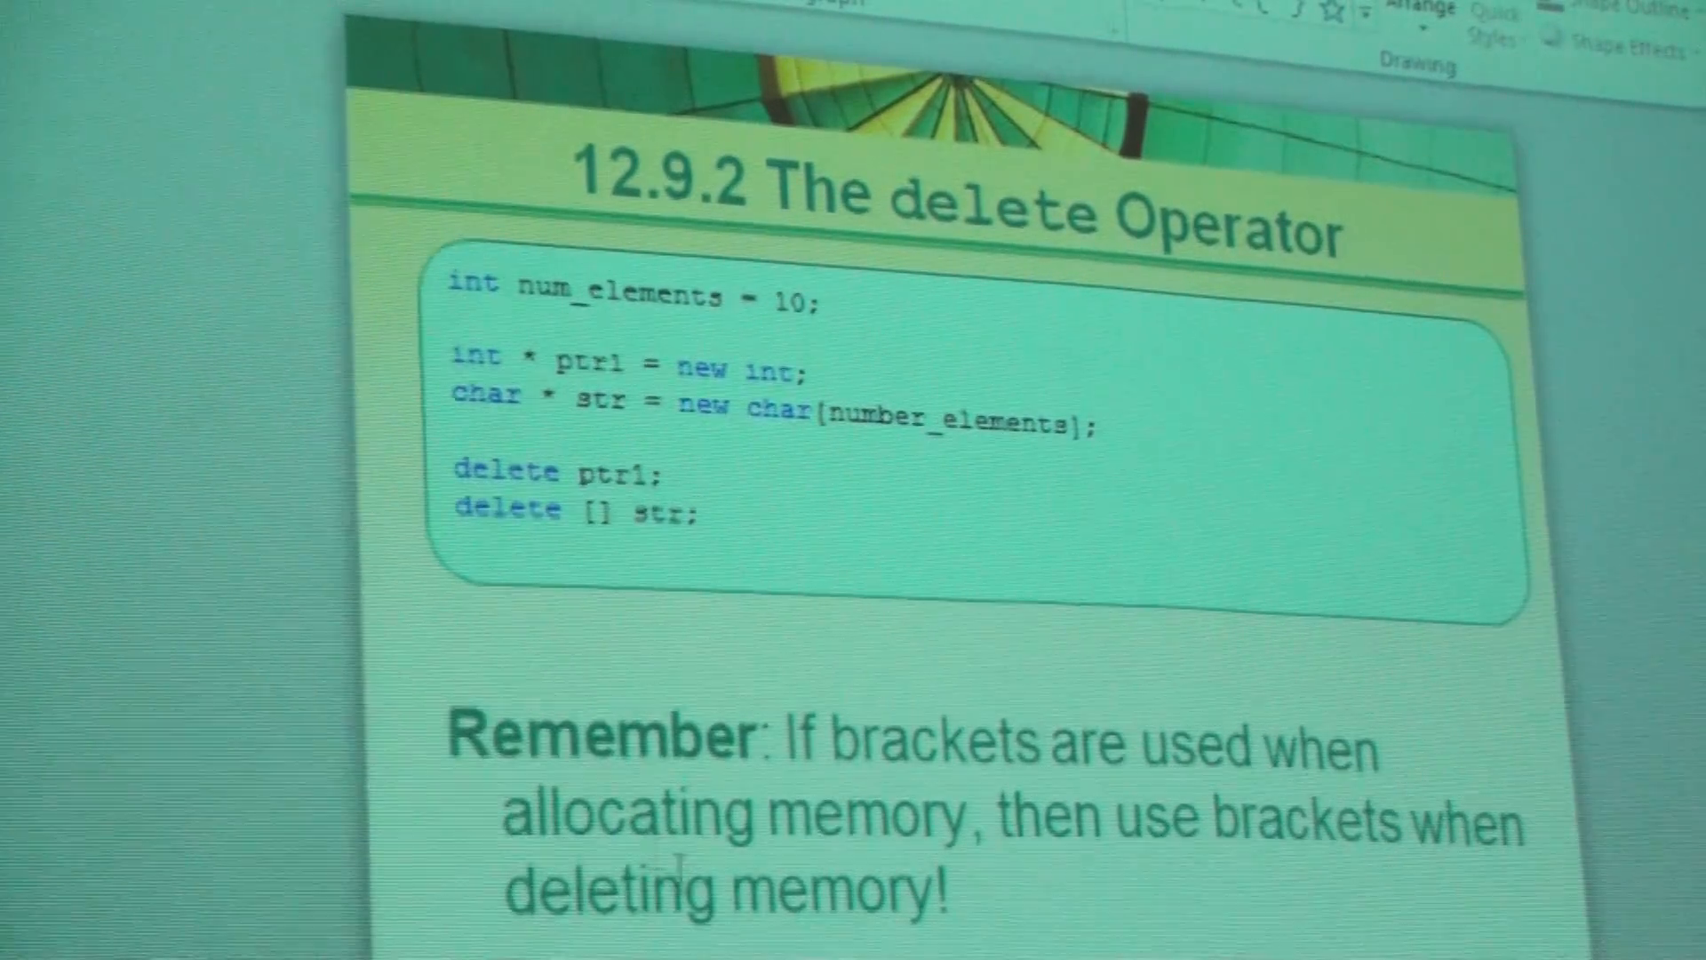
{"action": "mouse_move", "coordinate": [1143, 462]}
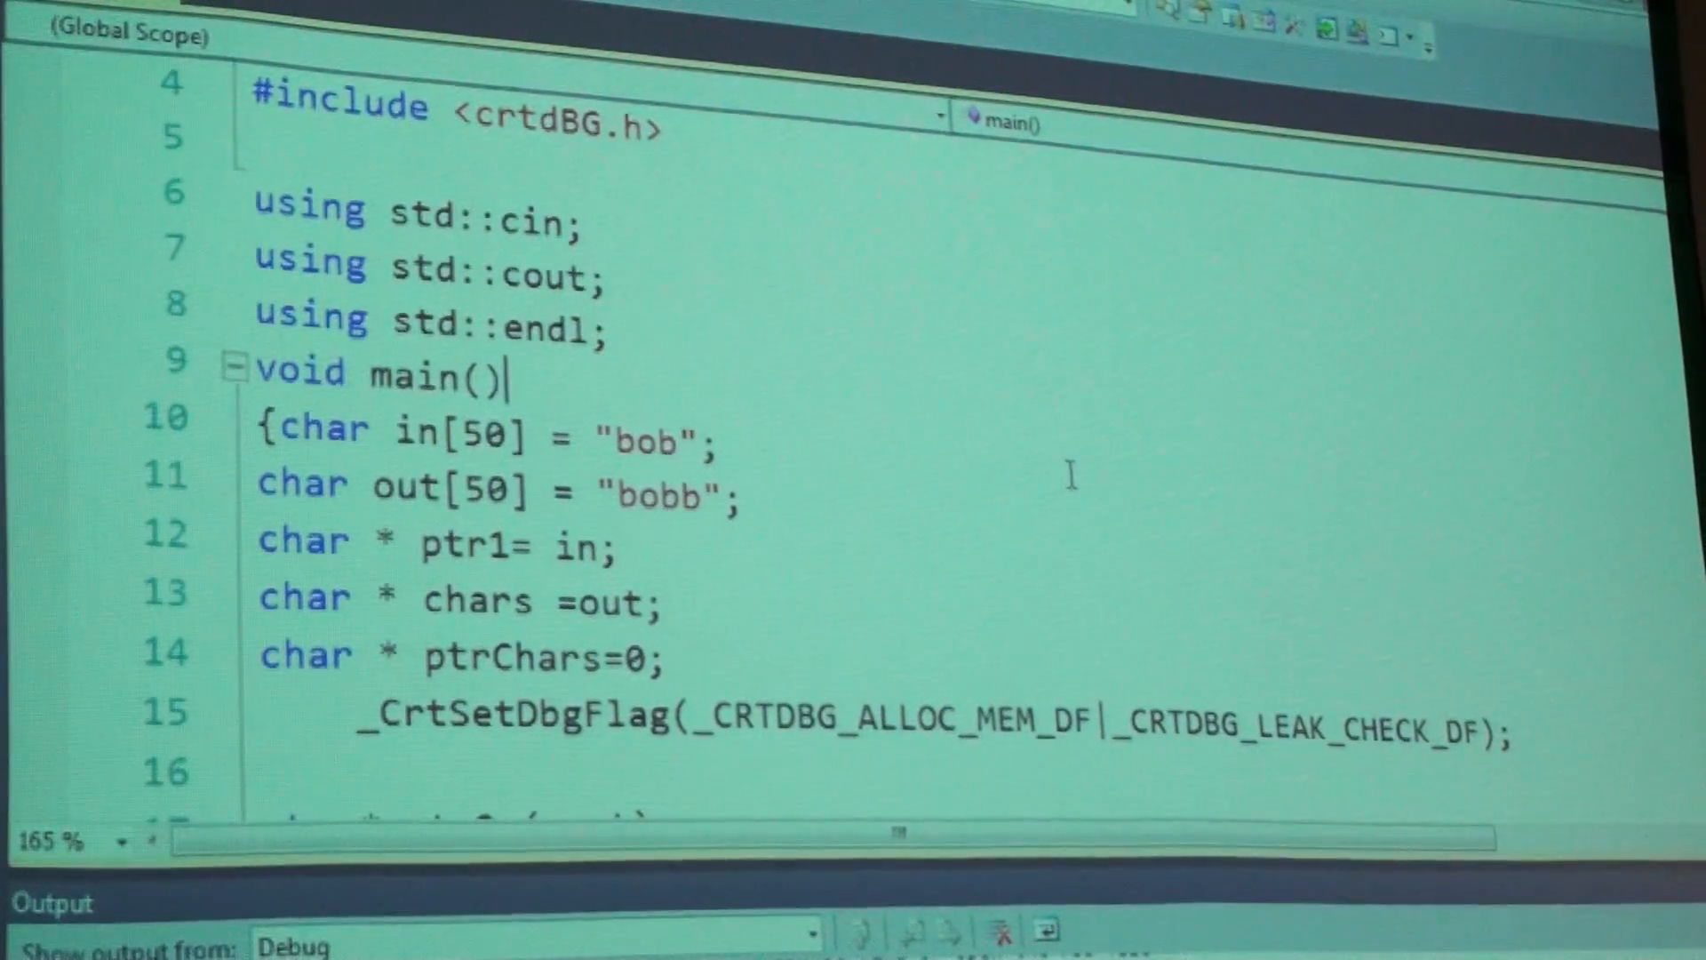
{"action": "scroll", "scroll_direction": "up", "scroll_amount": 3}
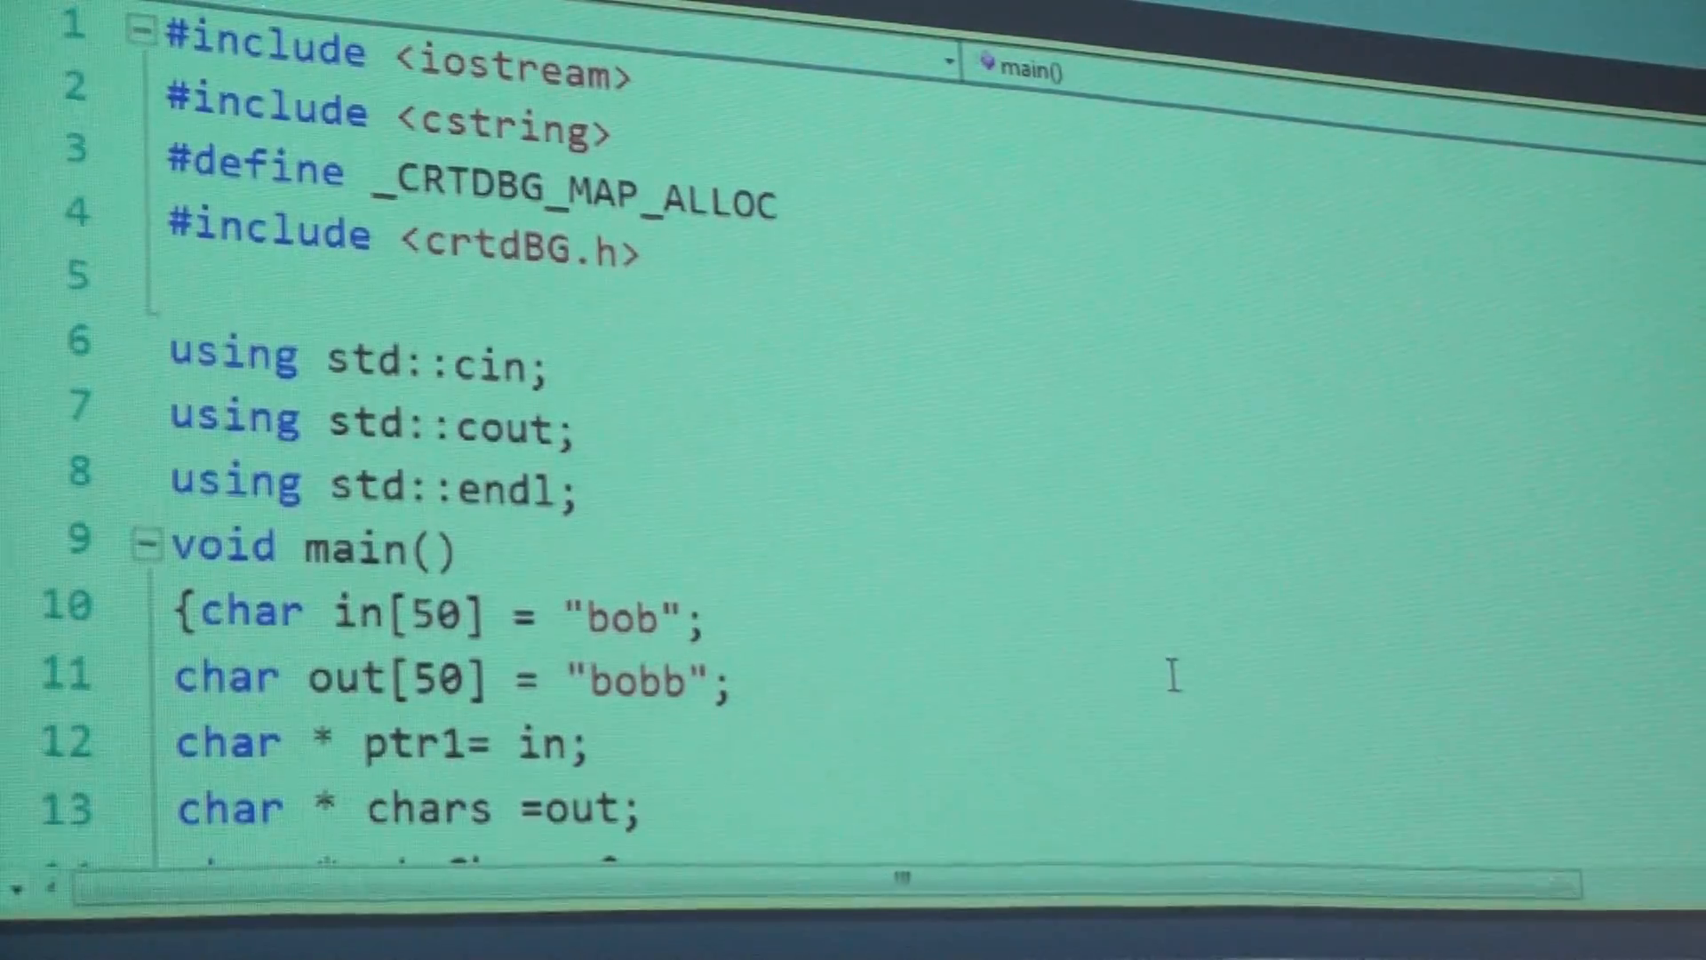
{"action": "left_click", "coordinate": [457, 545]}
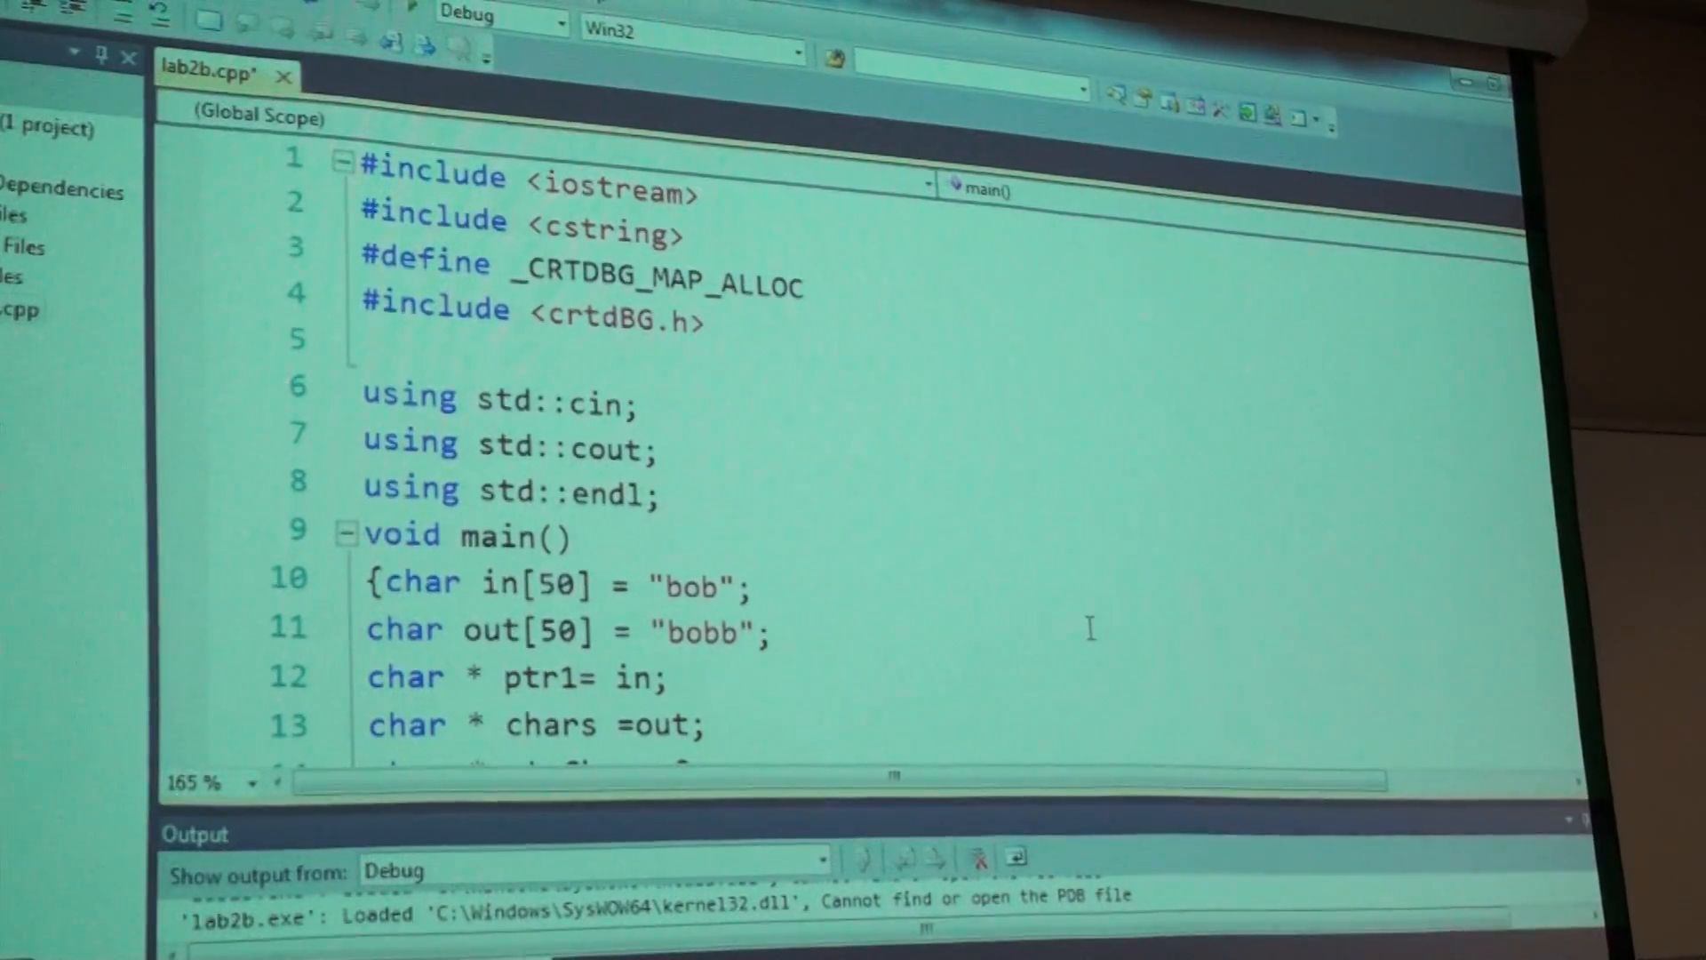
{"action": "left_click", "coordinate": [570, 535]}
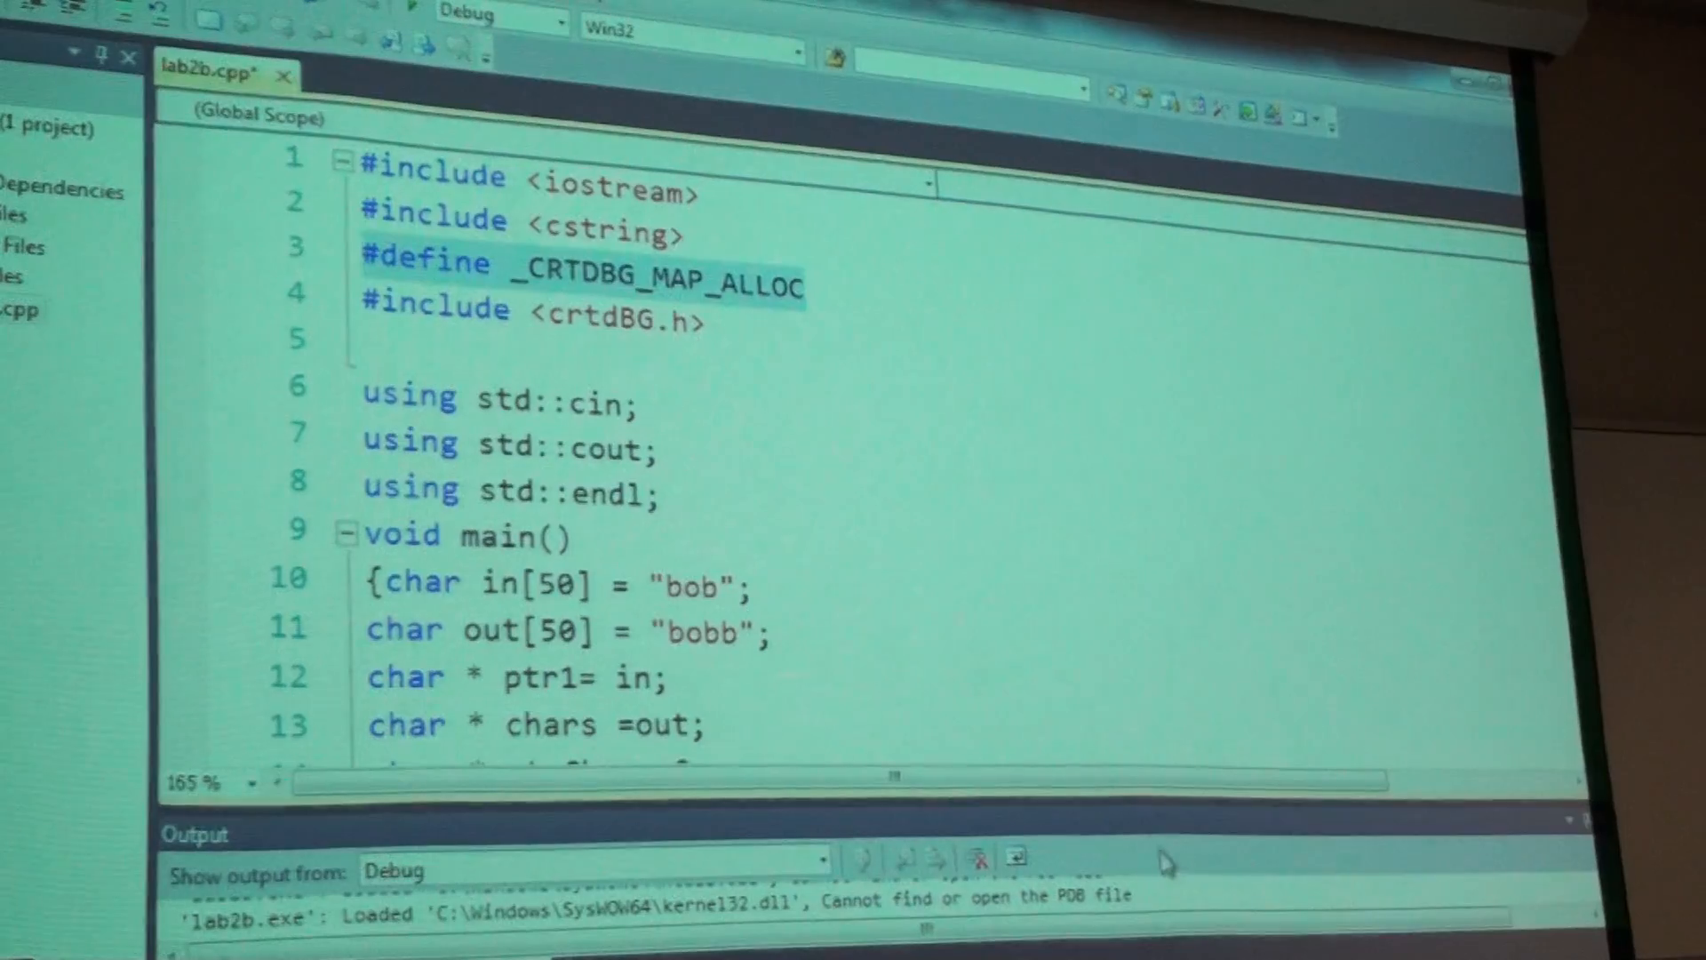
{"action": "scroll", "scroll_direction": "down", "scroll_amount": 3}
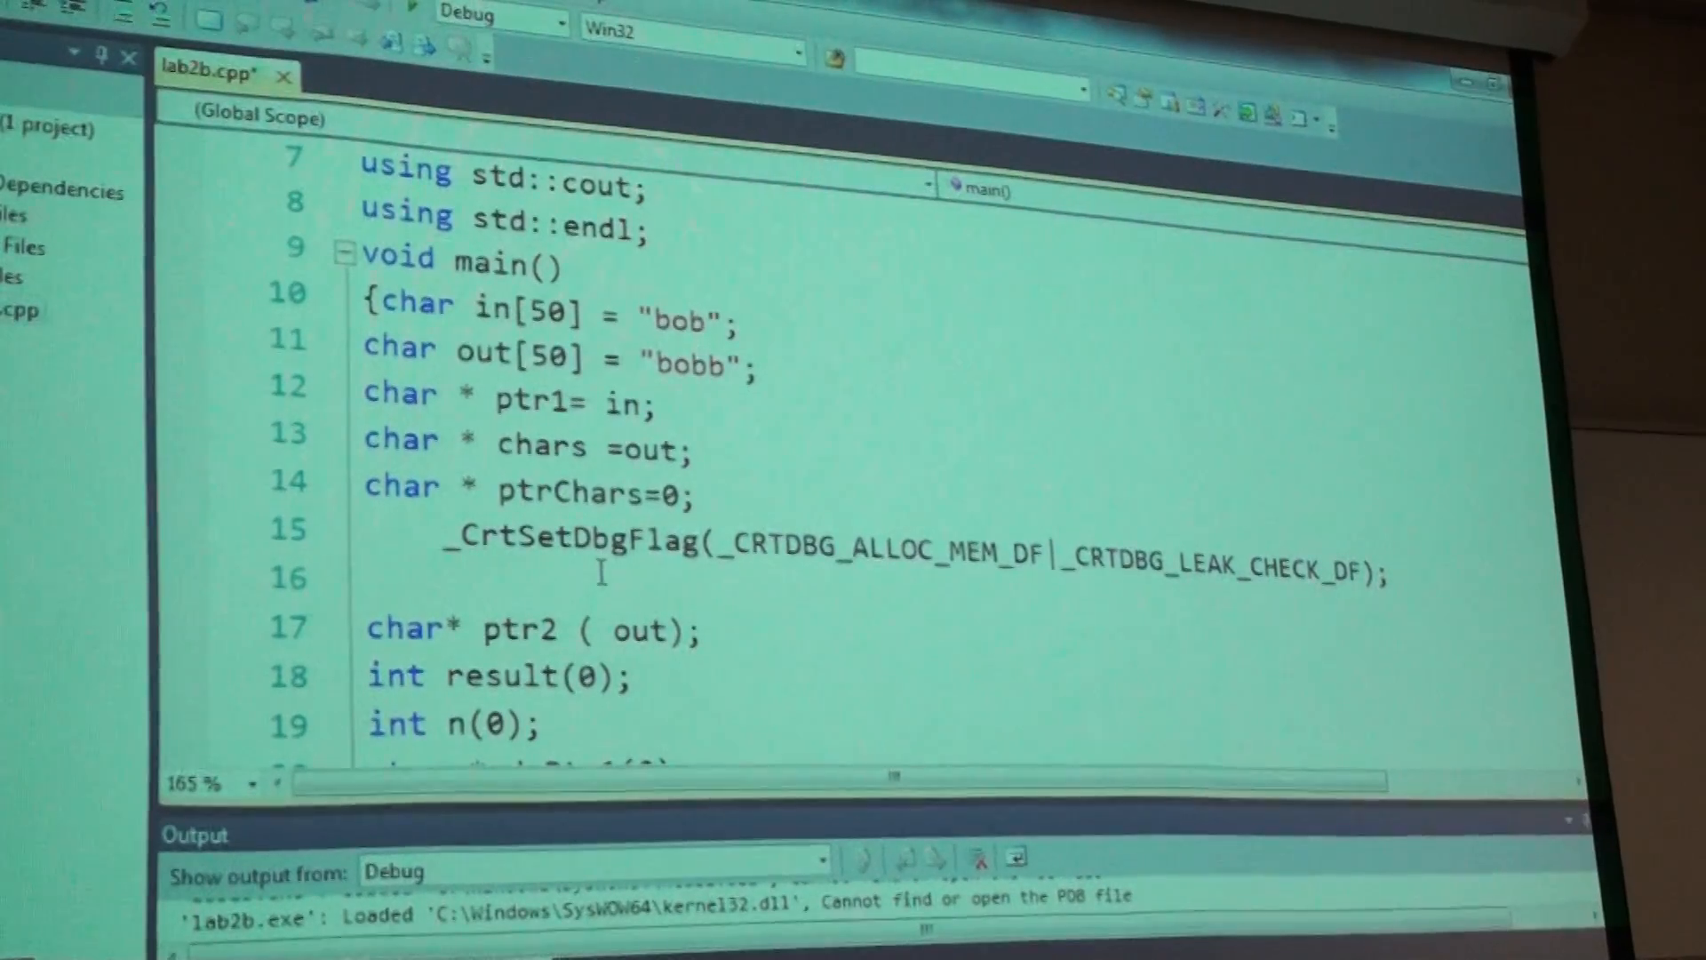
{"action": "mouse_move", "coordinate": [1458, 554]}
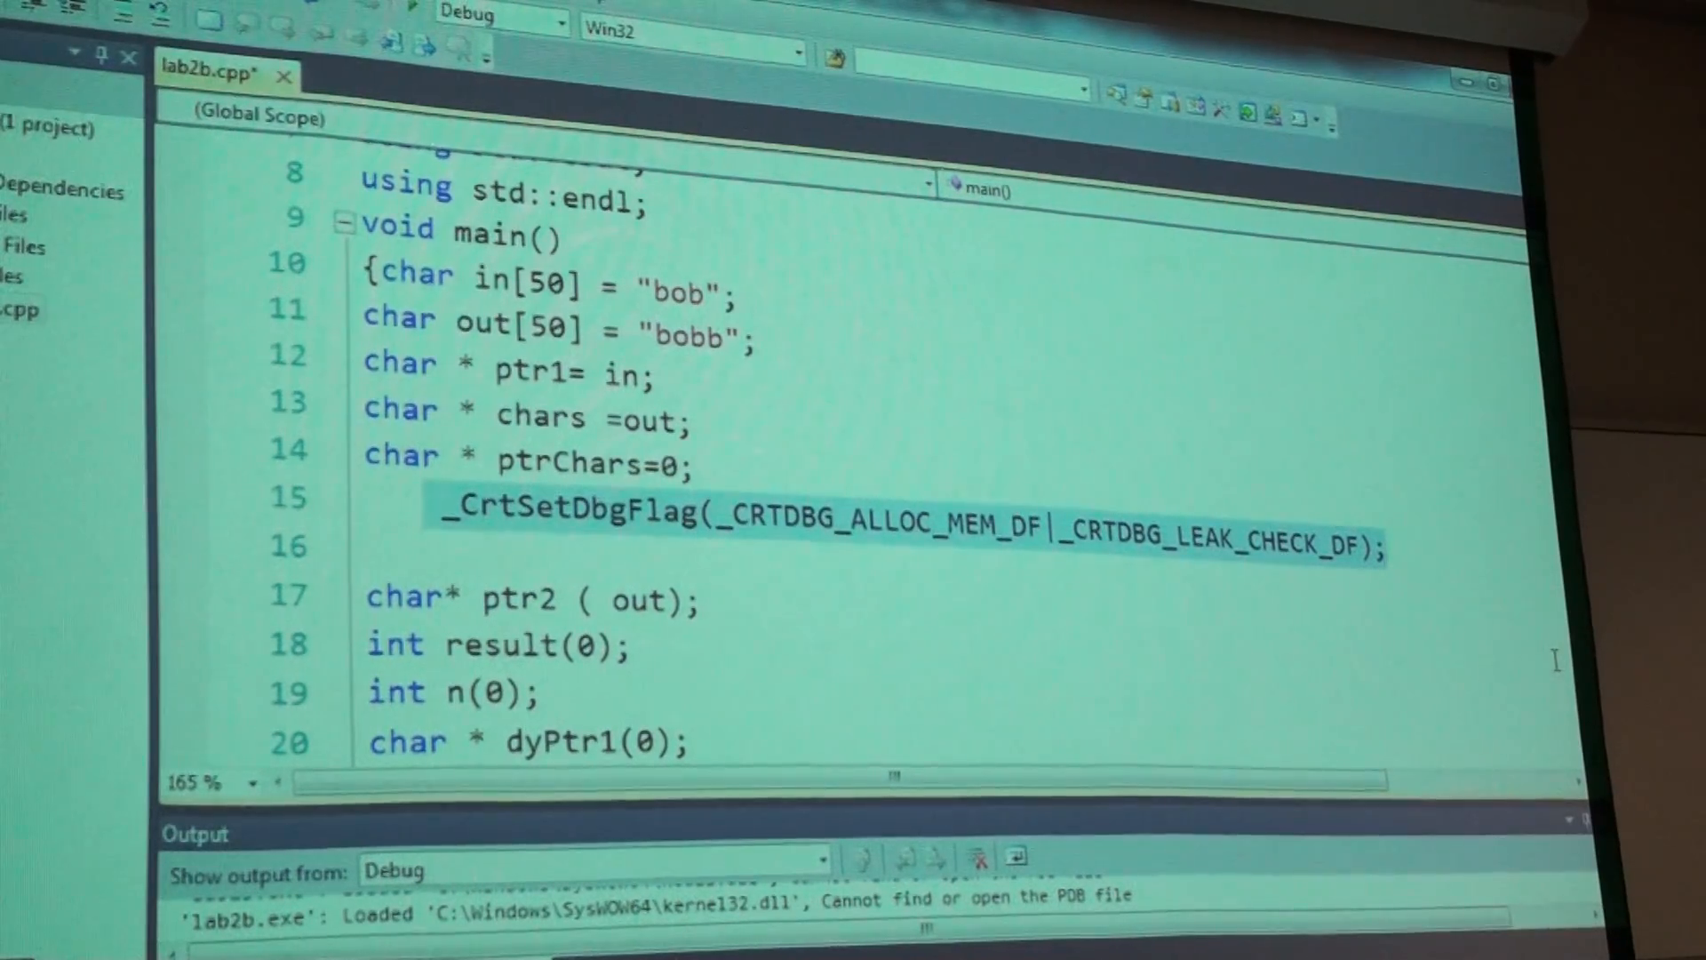
{"action": "left_click", "coordinate": [1393, 540]}
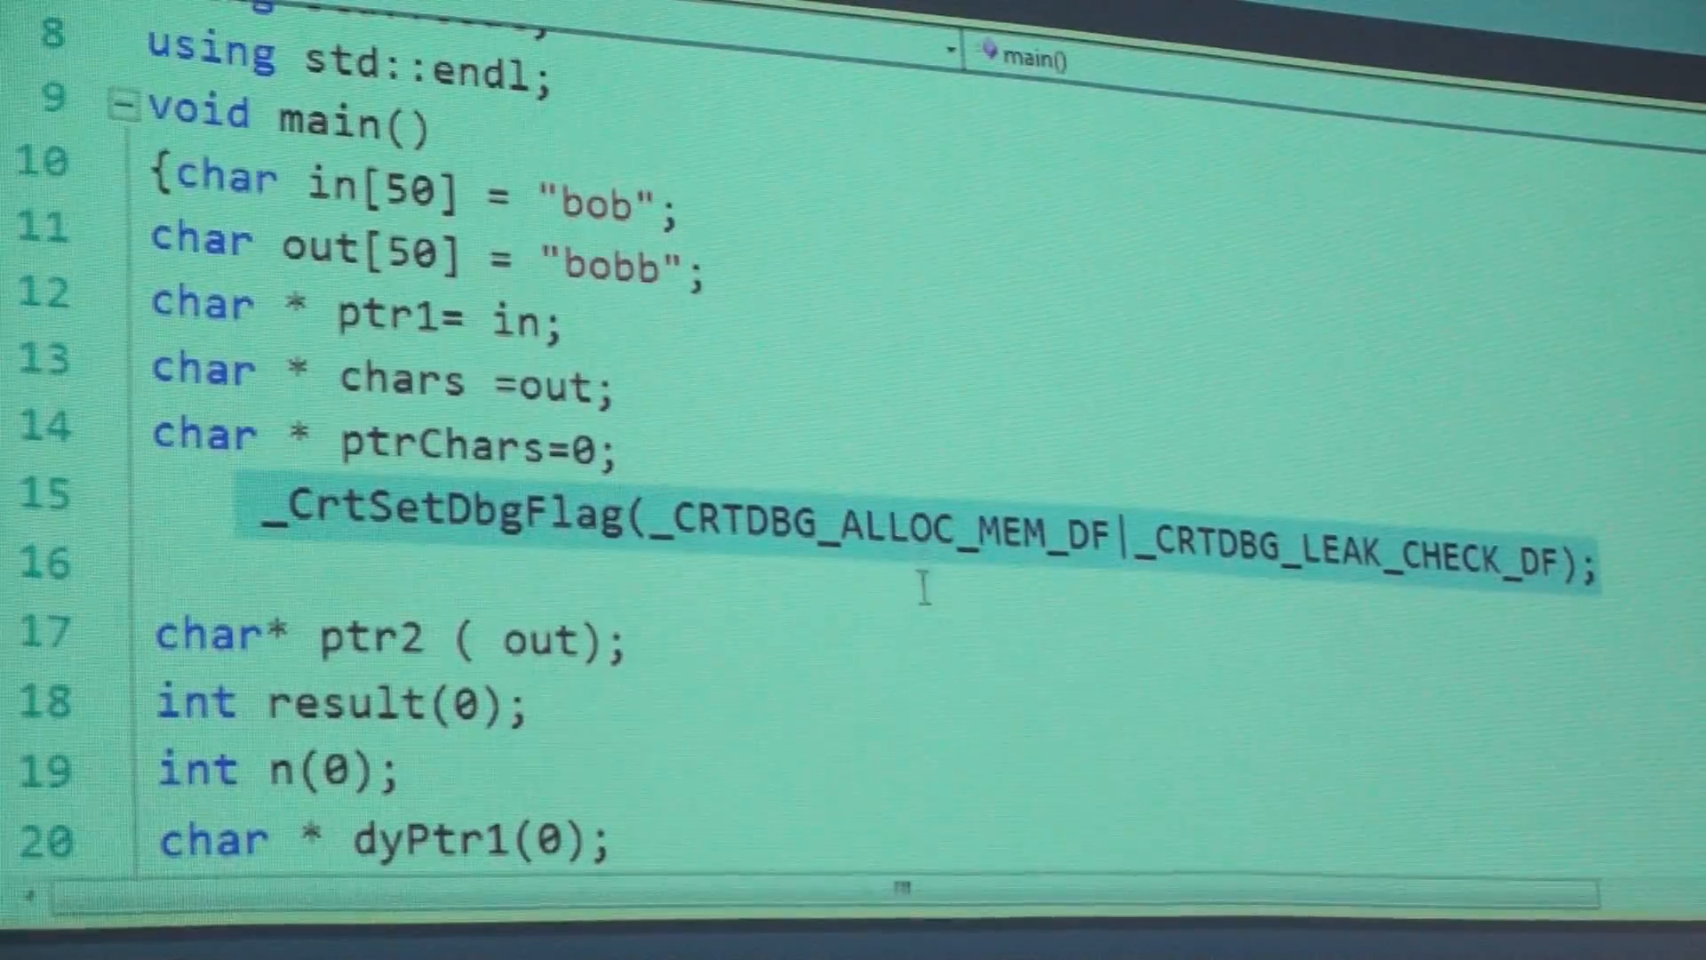
{"action": "scroll", "scroll_direction": "down", "scroll_amount": 3}
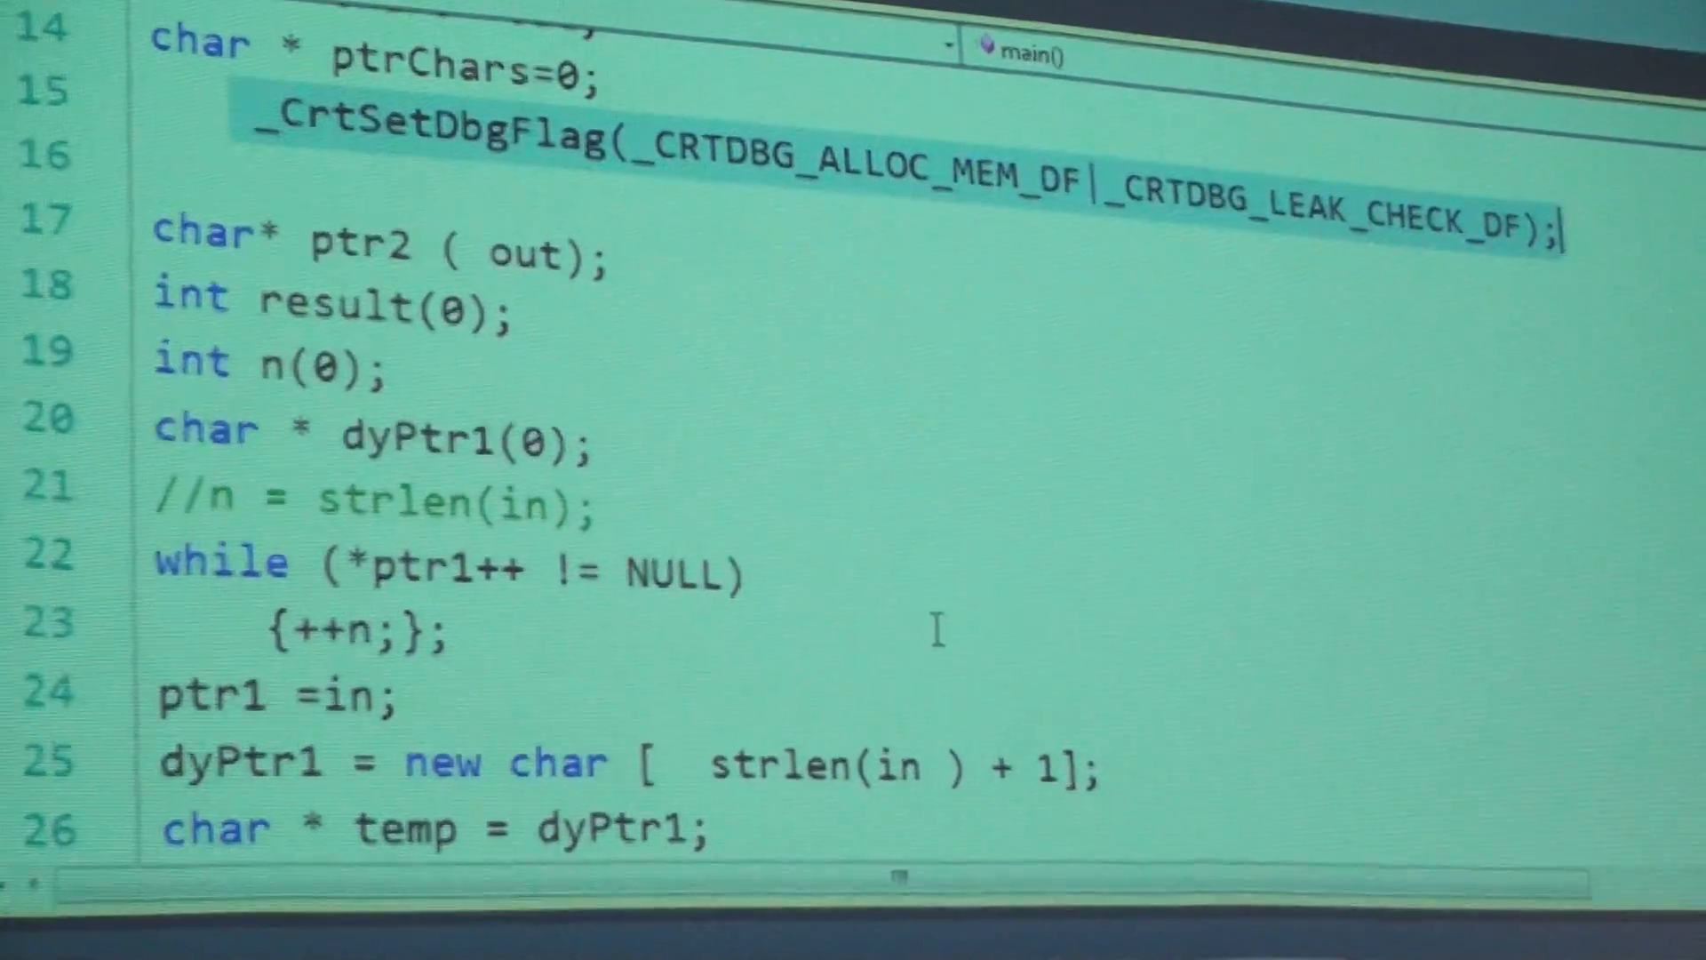
{"action": "scroll", "scroll_direction": "down", "scroll_amount": 3}
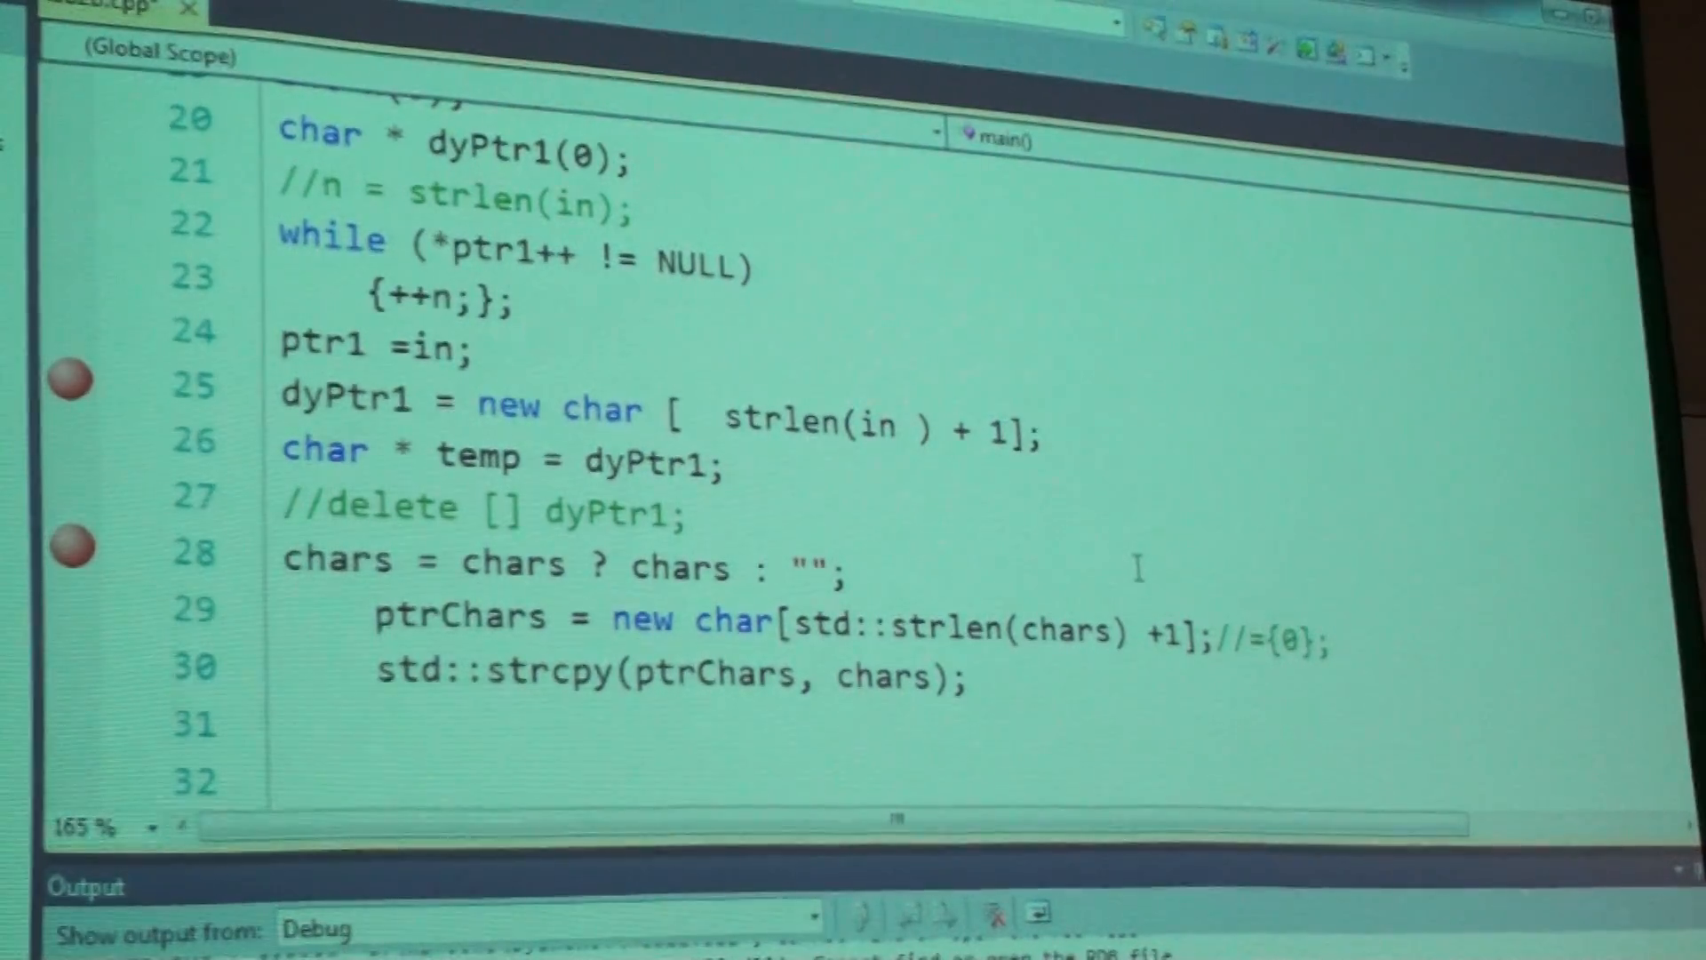
{"action": "scroll", "scroll_direction": "up", "scroll_amount": 3}
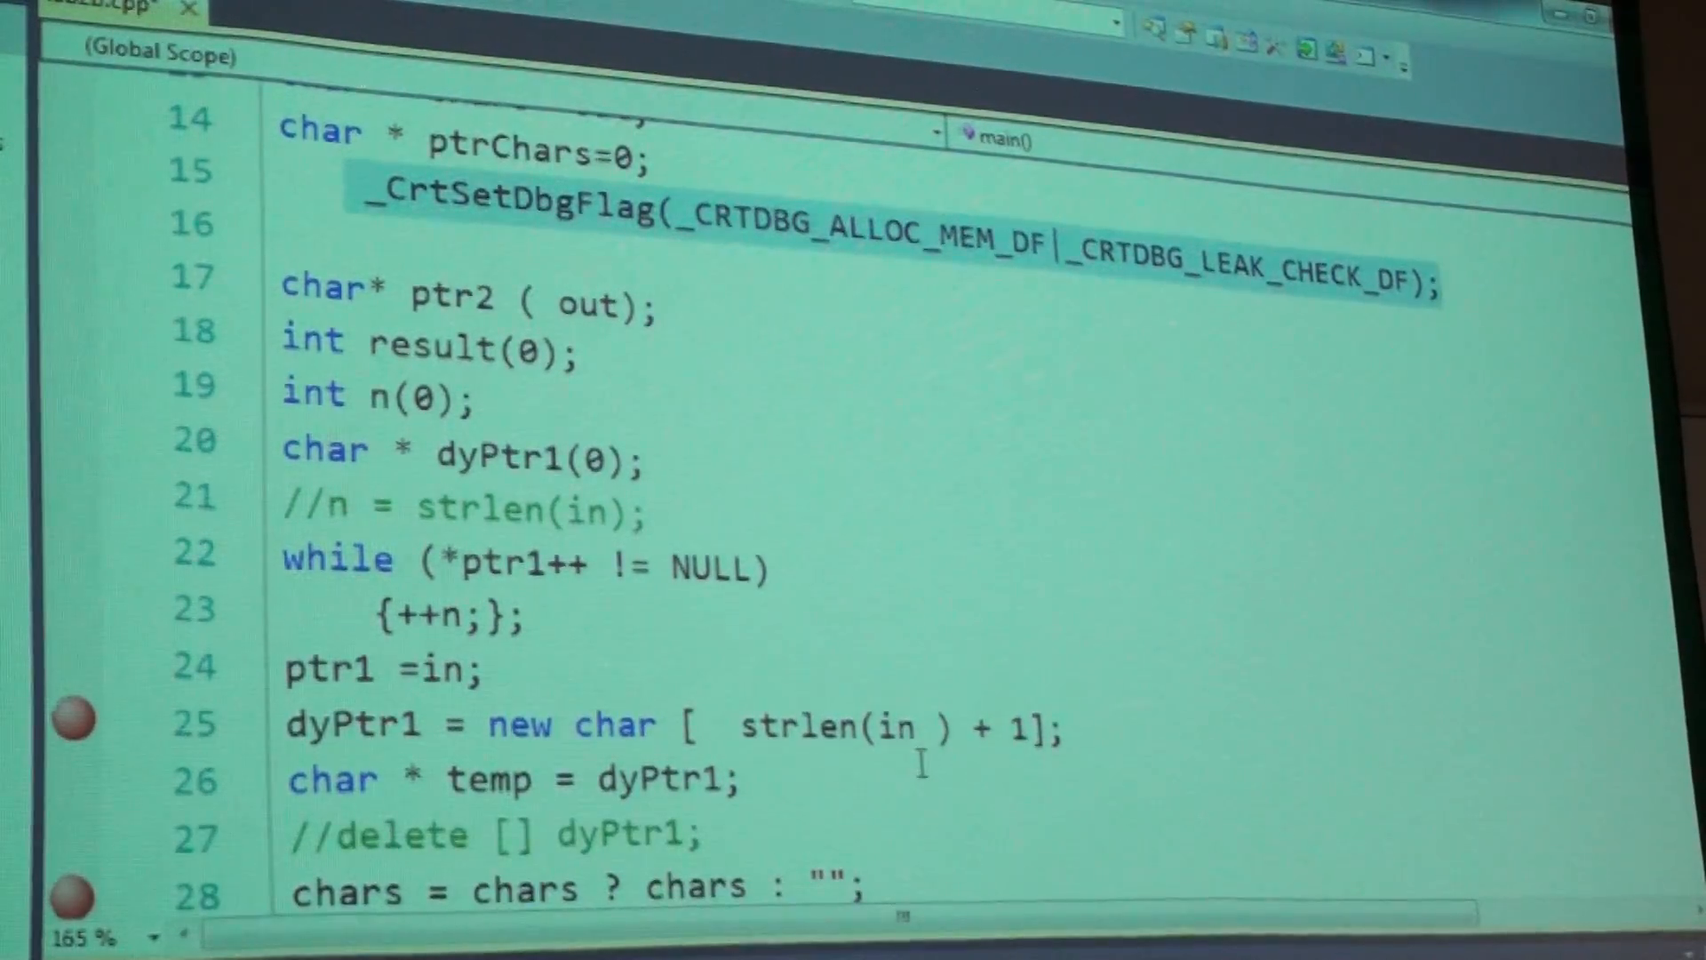
{"action": "scroll", "scroll_direction": "up", "scroll_amount": 3}
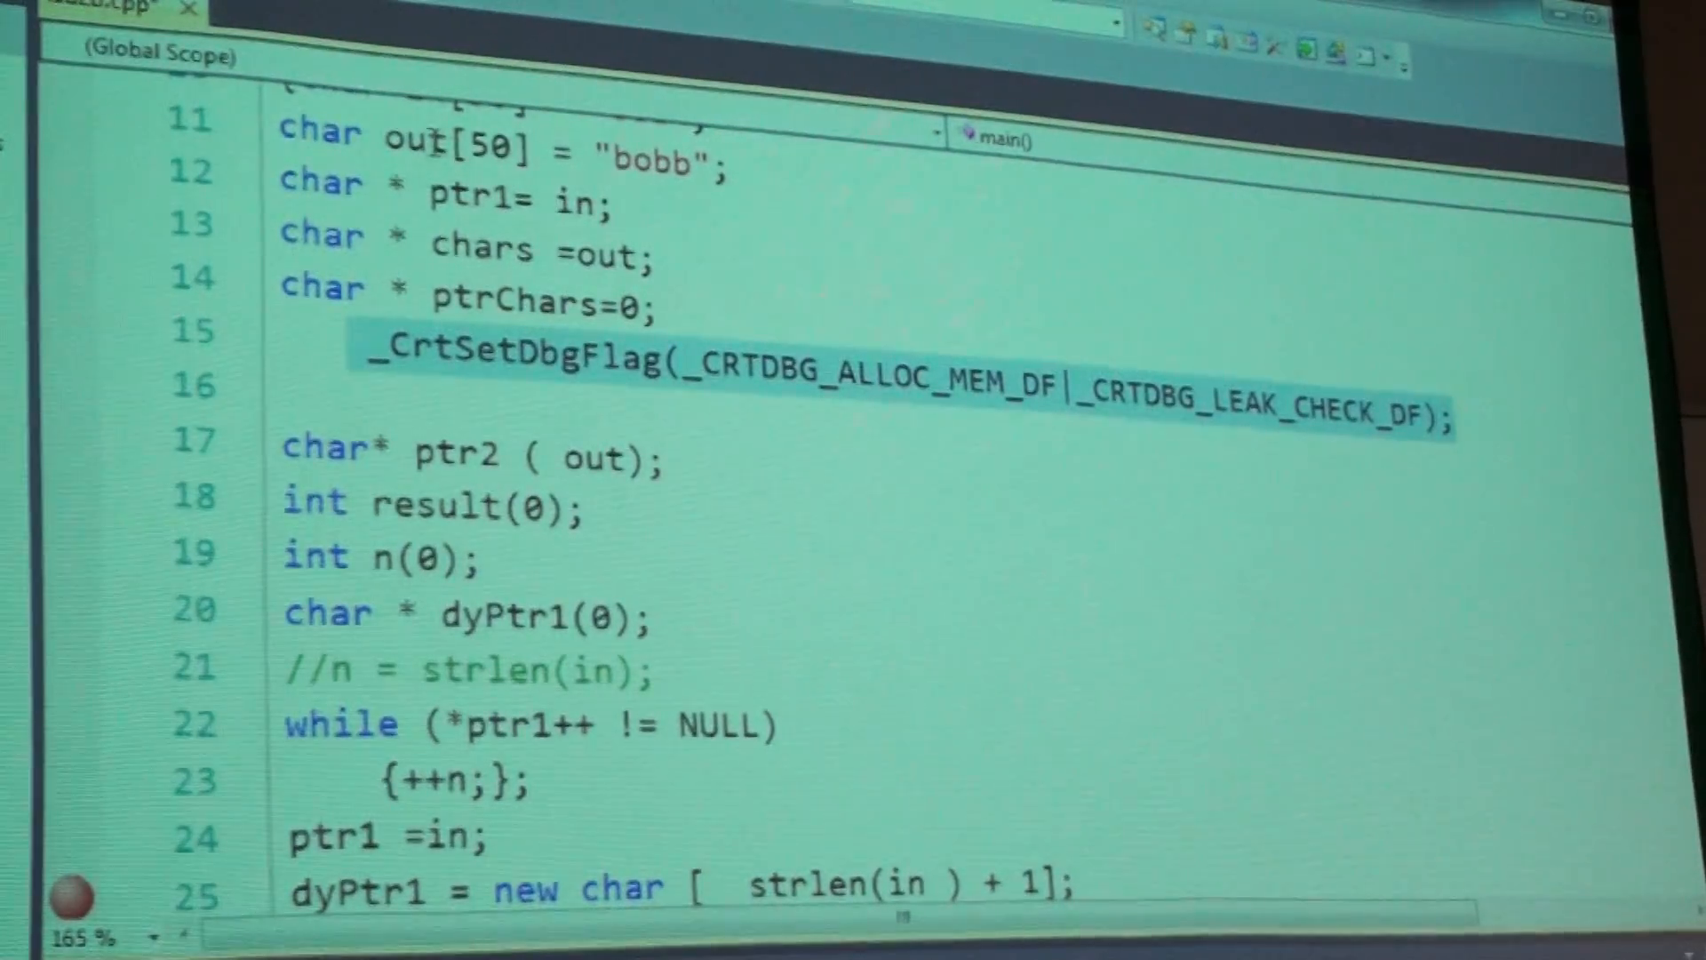
{"action": "scroll", "scroll_direction": "up", "scroll_amount": 3}
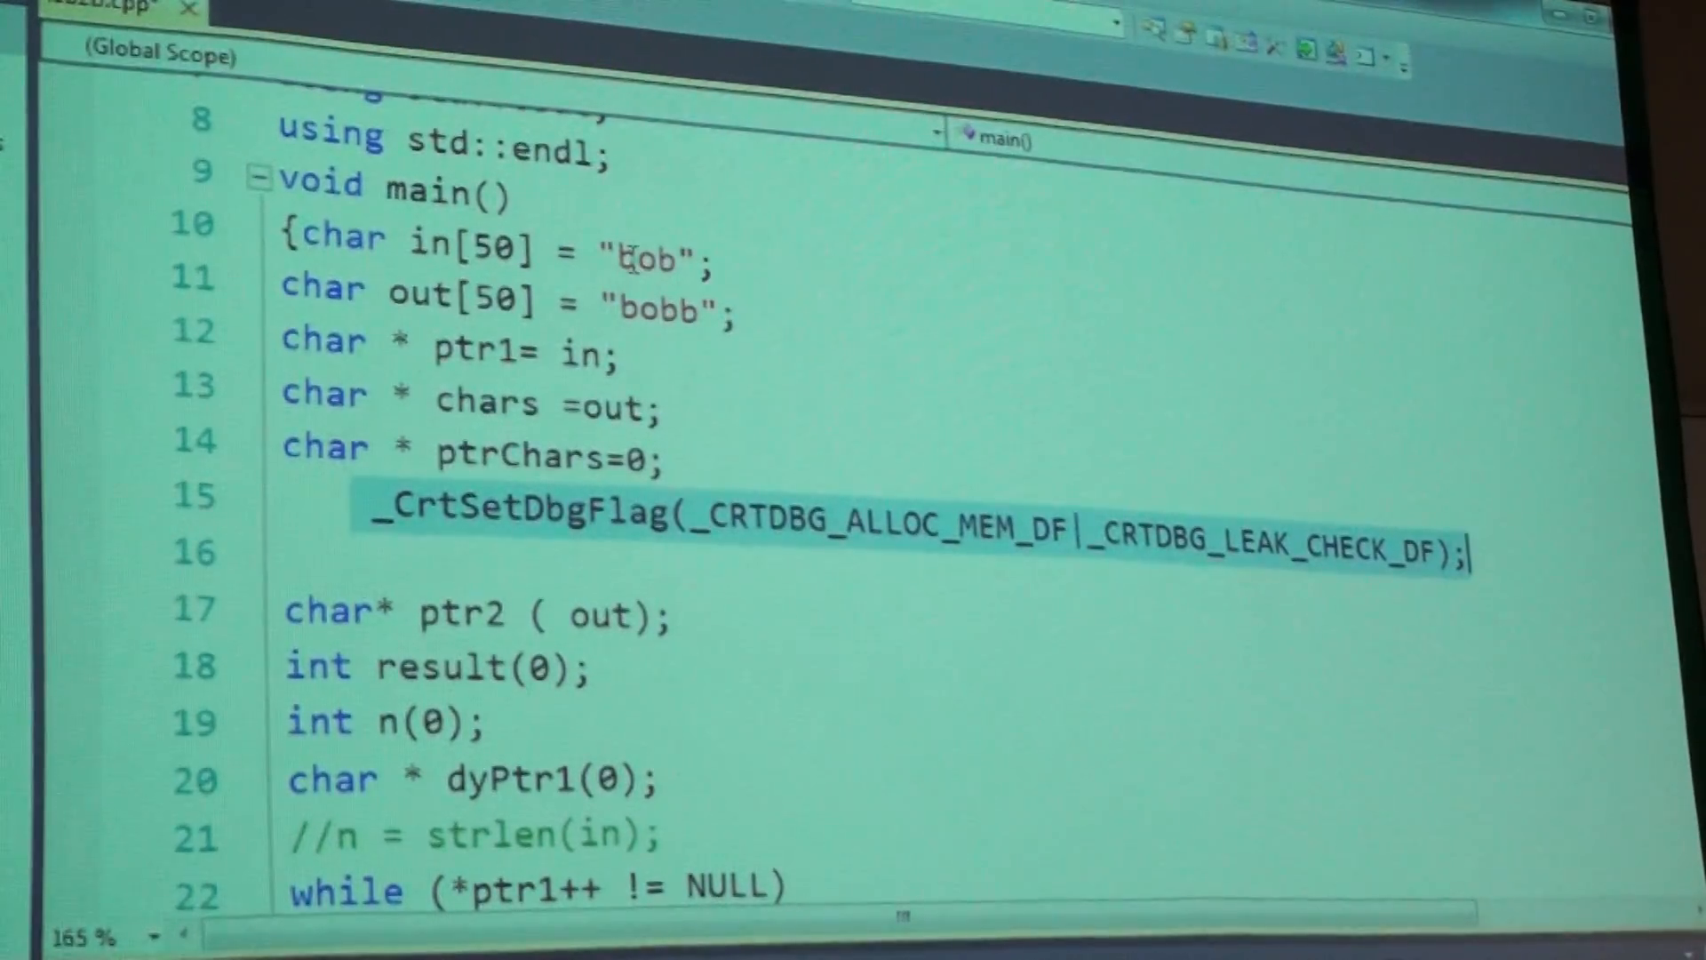
{"action": "scroll", "scroll_direction": "down", "scroll_amount": 3}
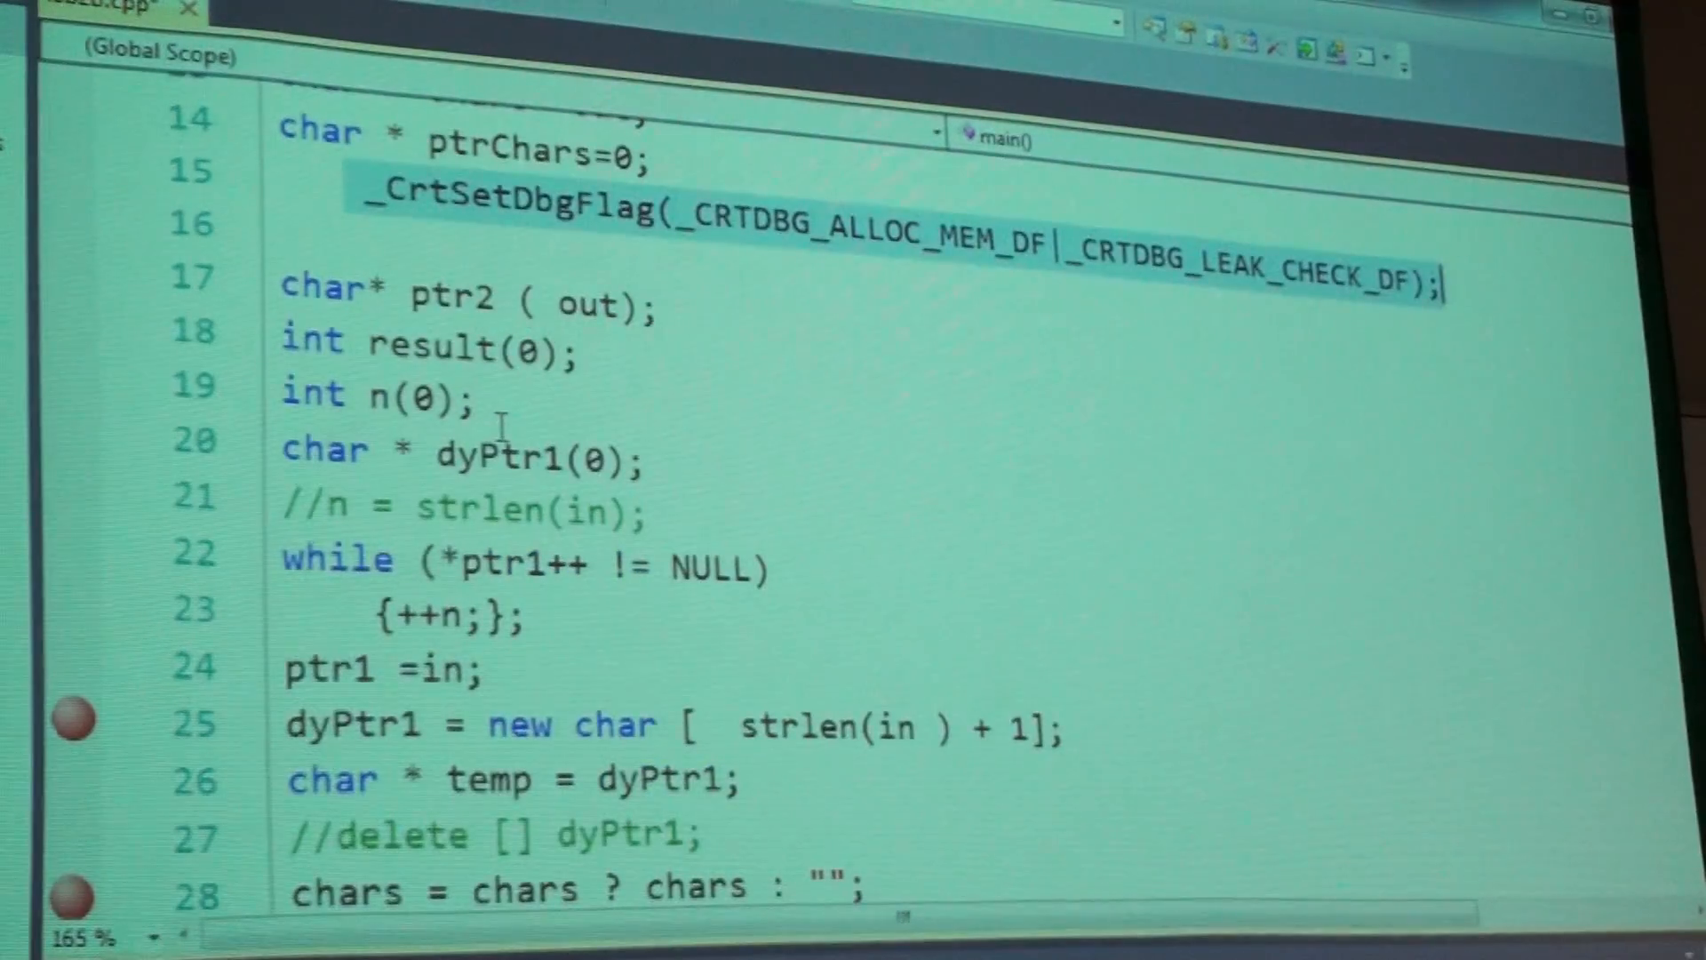
{"action": "scroll", "scroll_direction": "down", "scroll_amount": 3}
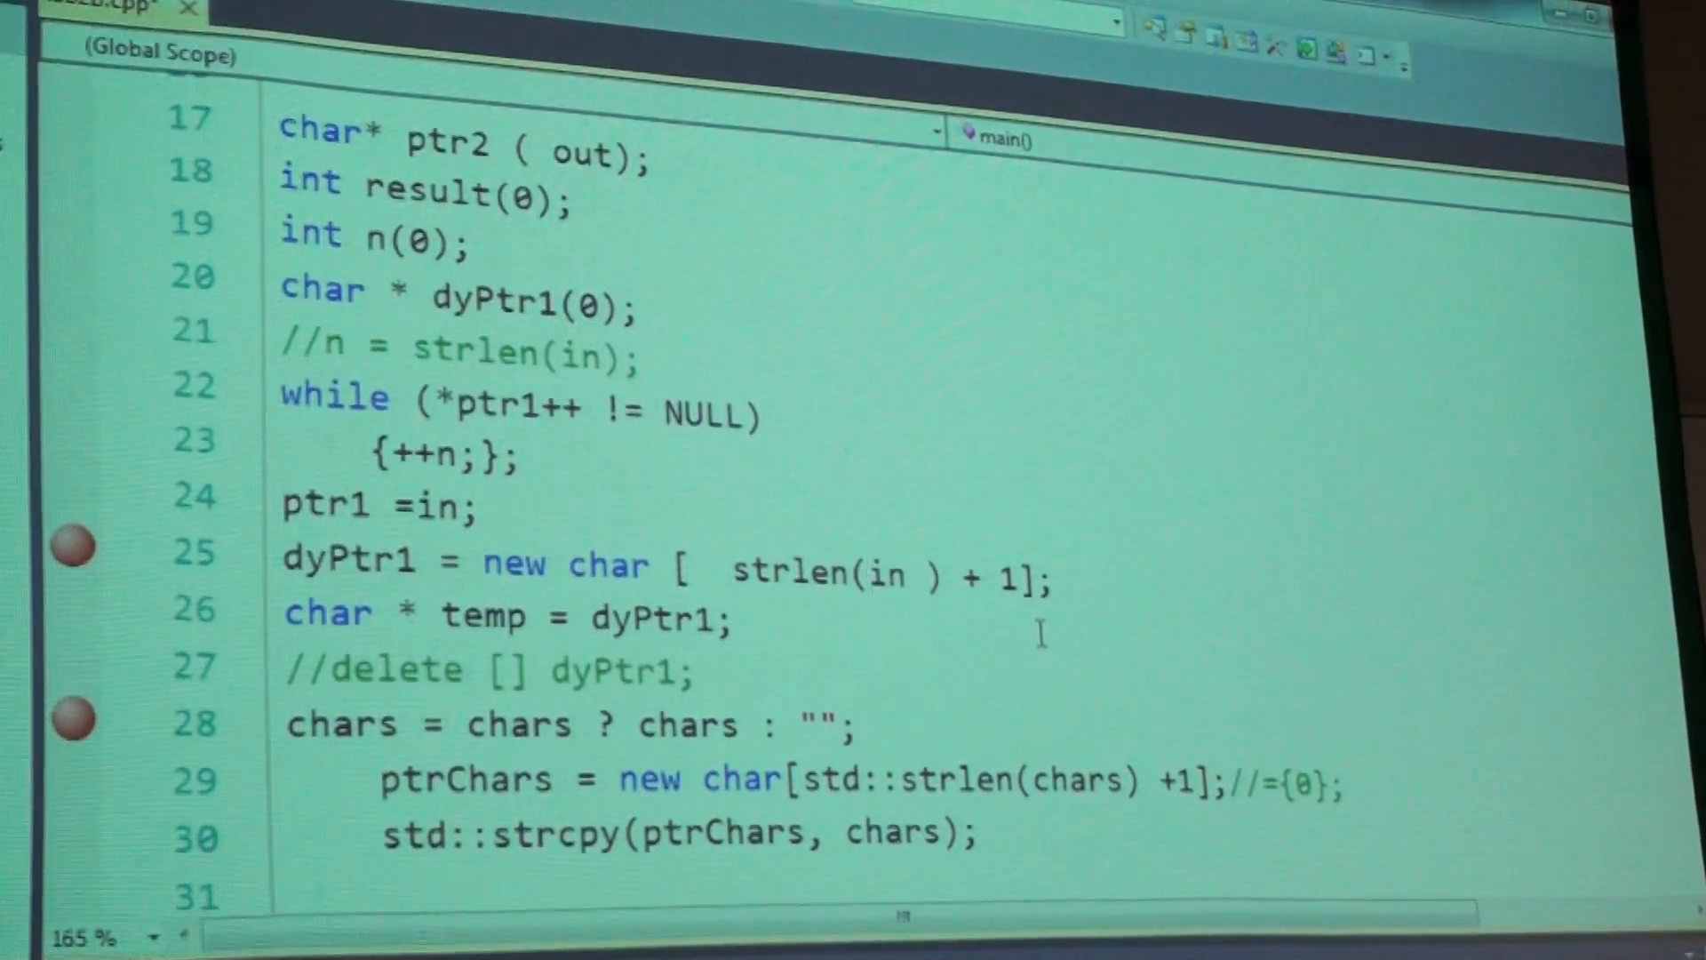
{"action": "left_click", "coordinate": [871, 574]}
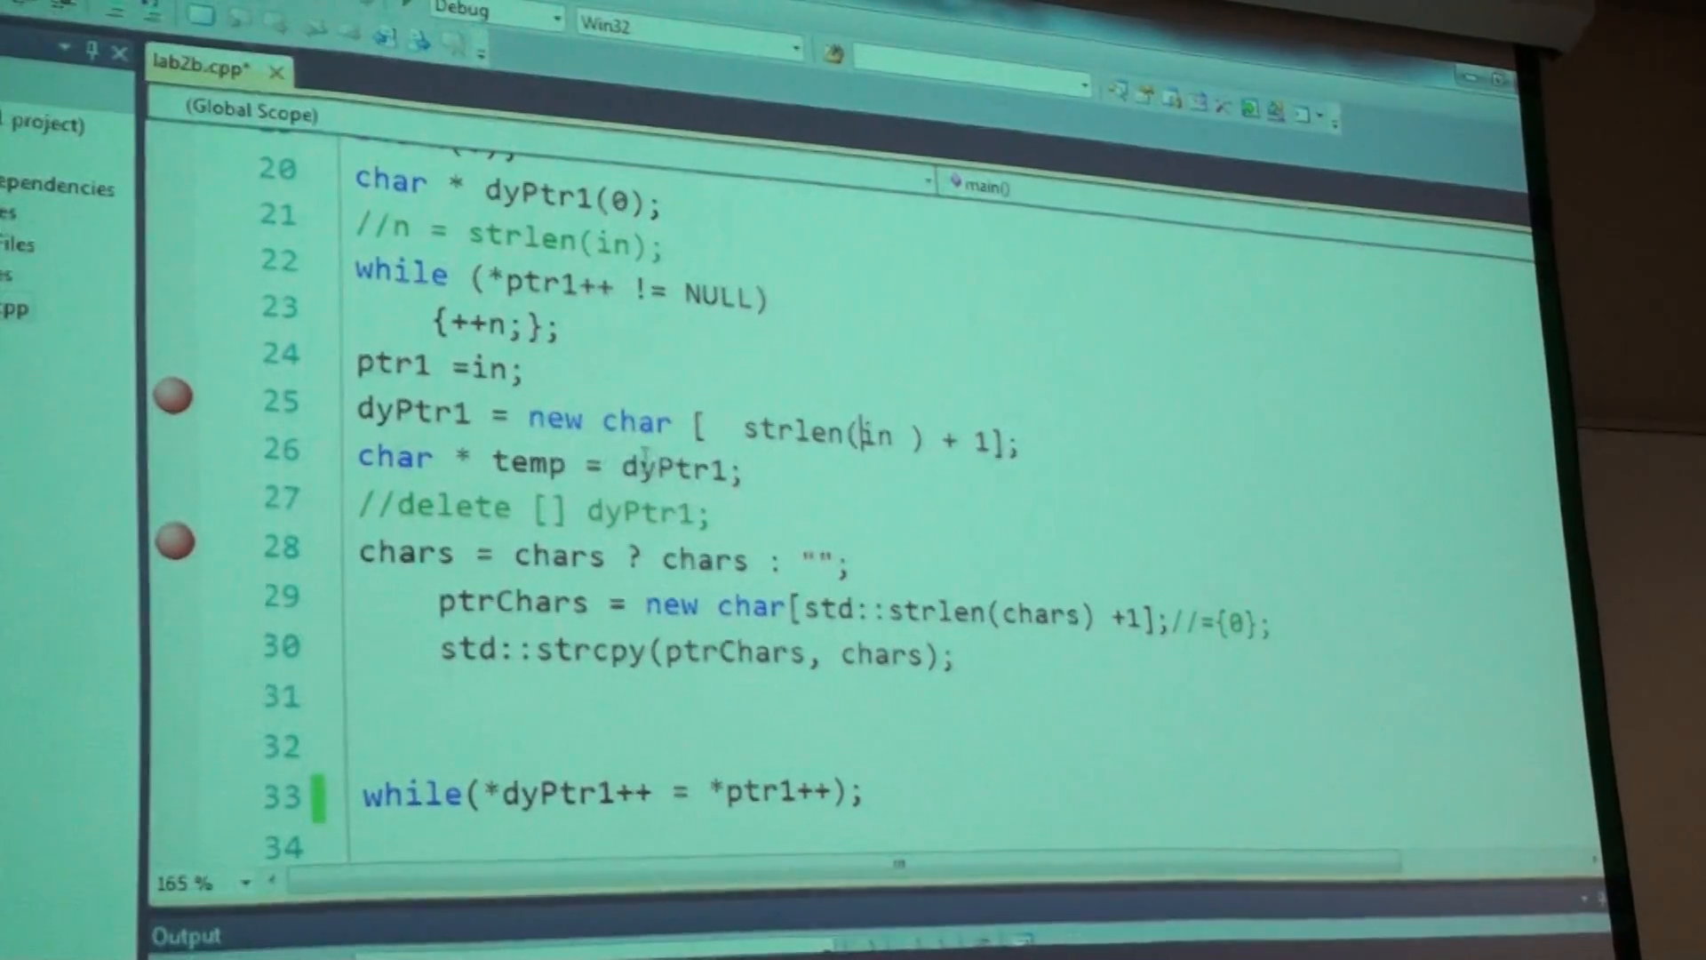
{"action": "mouse_move", "coordinate": [528, 459]}
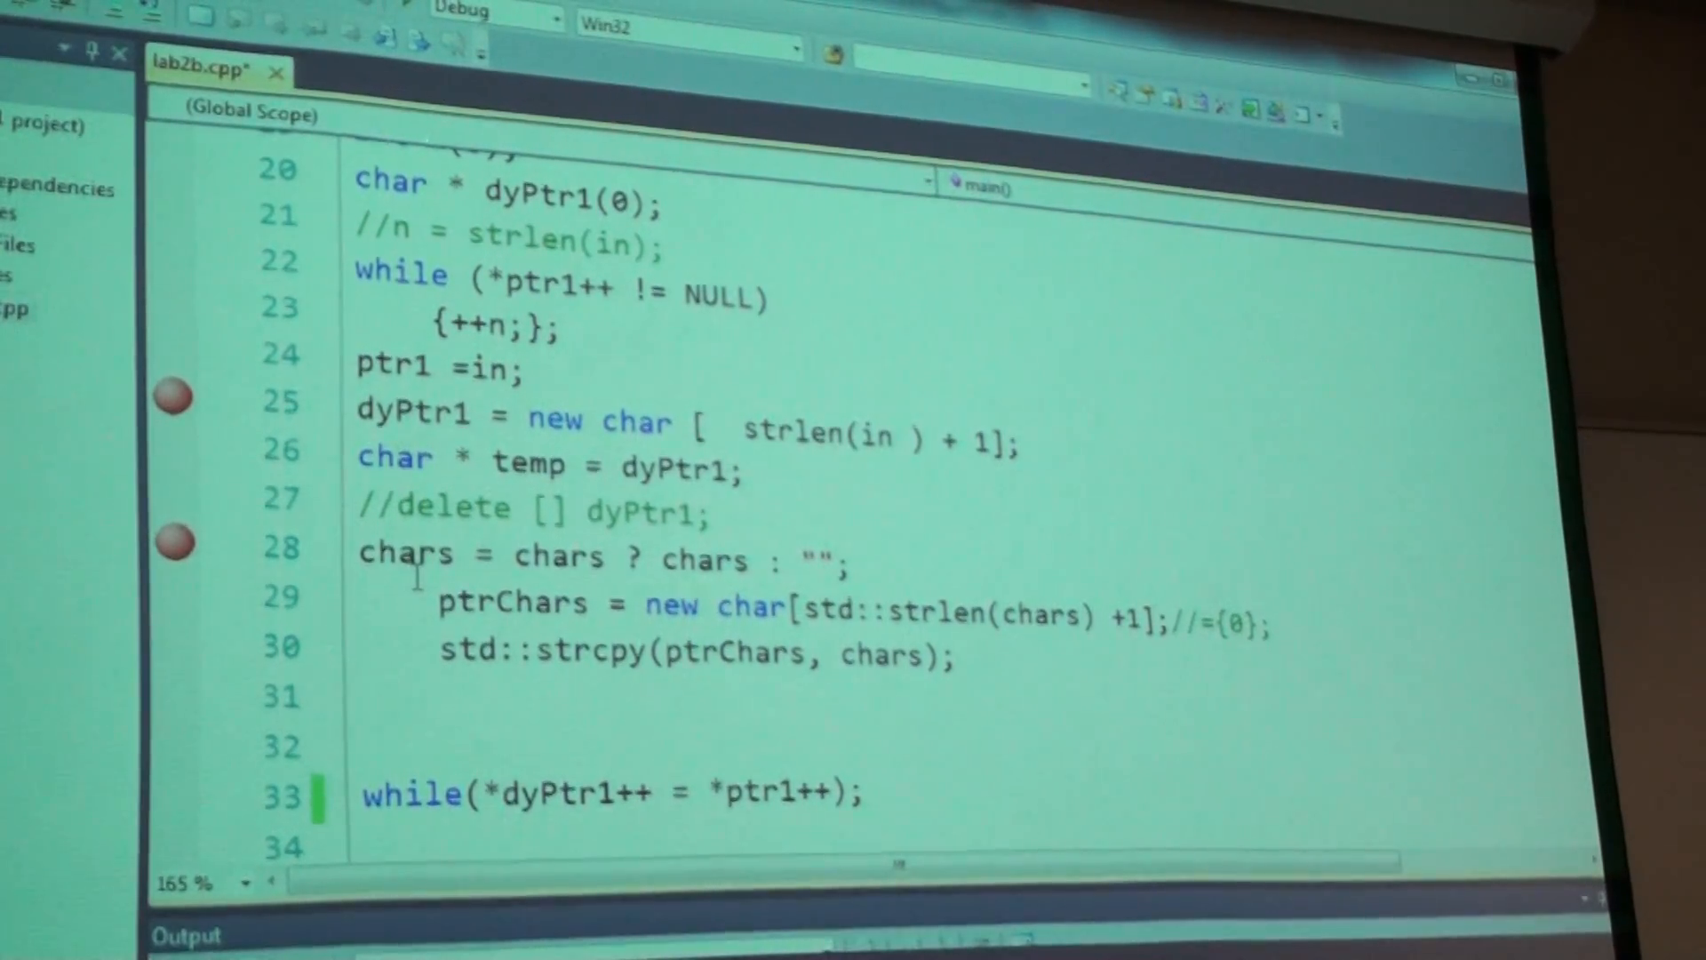
{"action": "scroll", "scroll_direction": "up", "scroll_amount": 3}
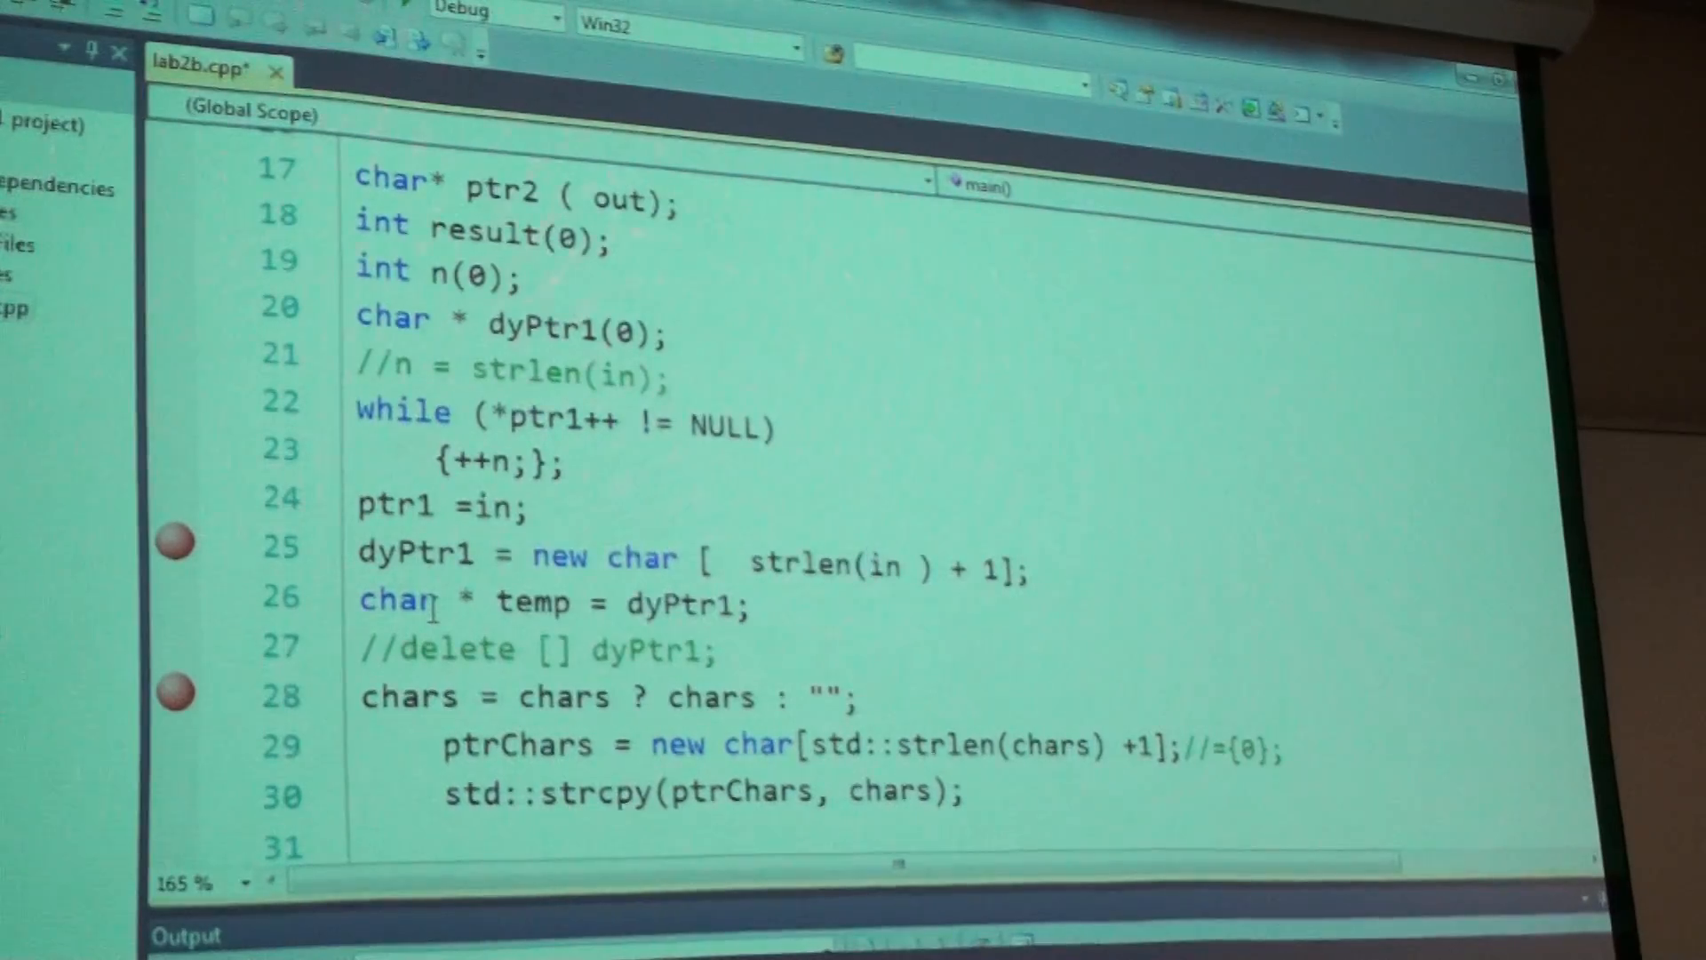
{"action": "scroll", "scroll_direction": "up", "scroll_amount": 3}
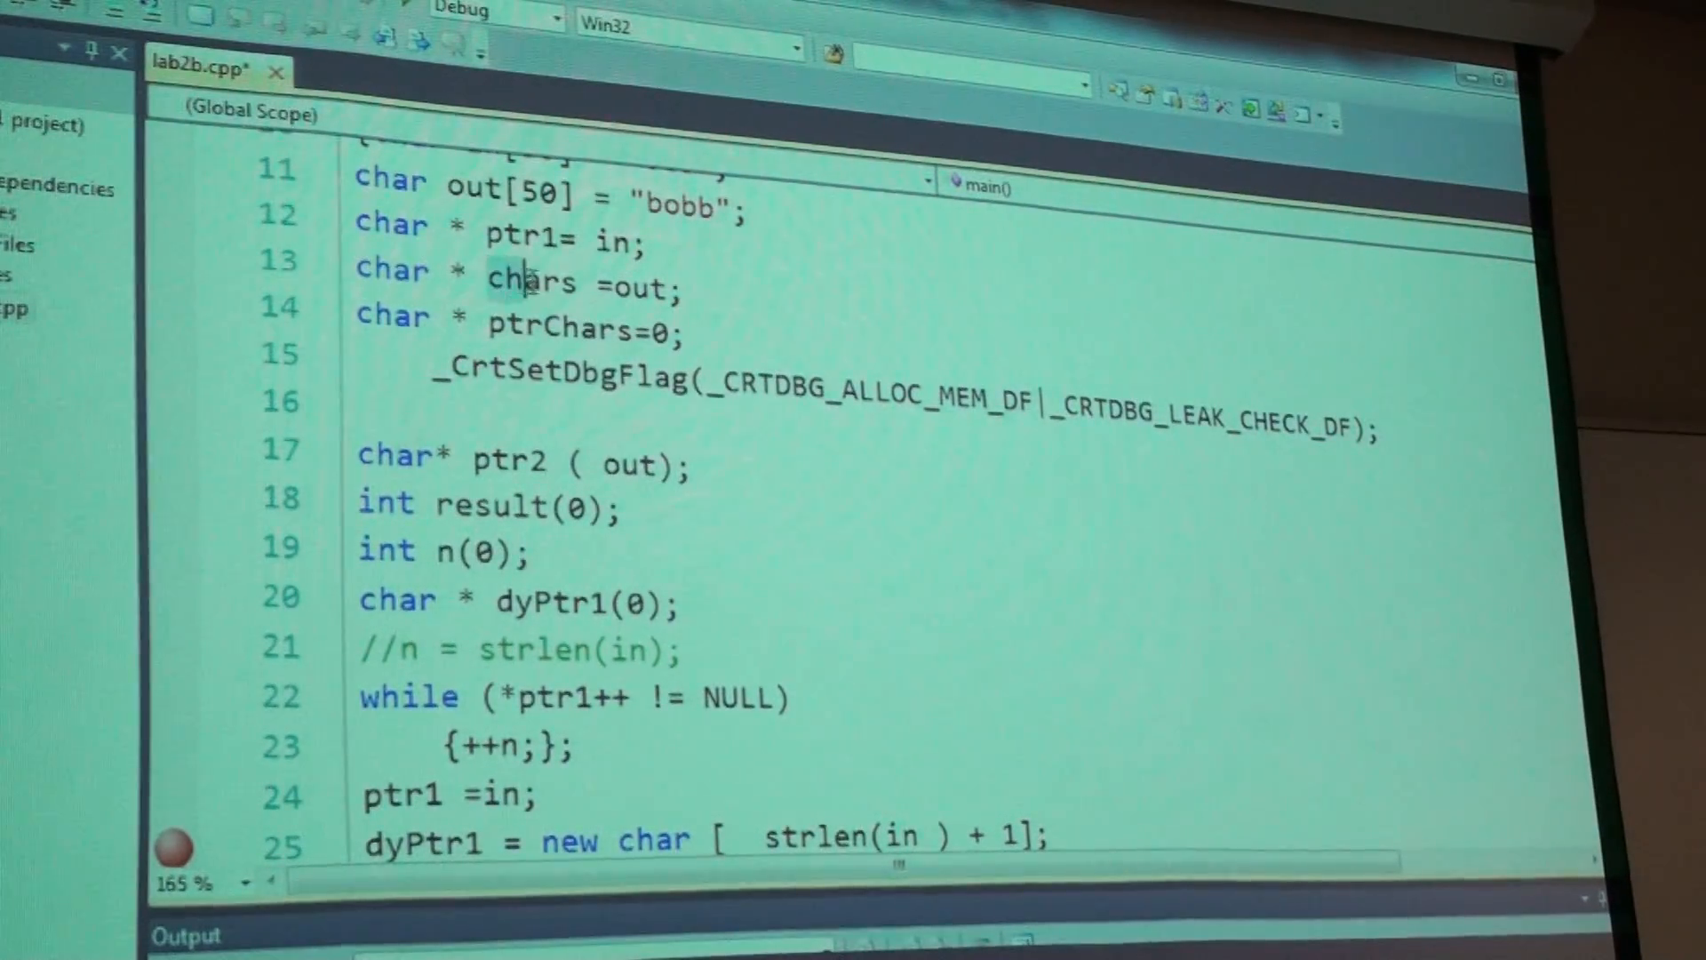
{"action": "double_click", "coordinate": [532, 283]}
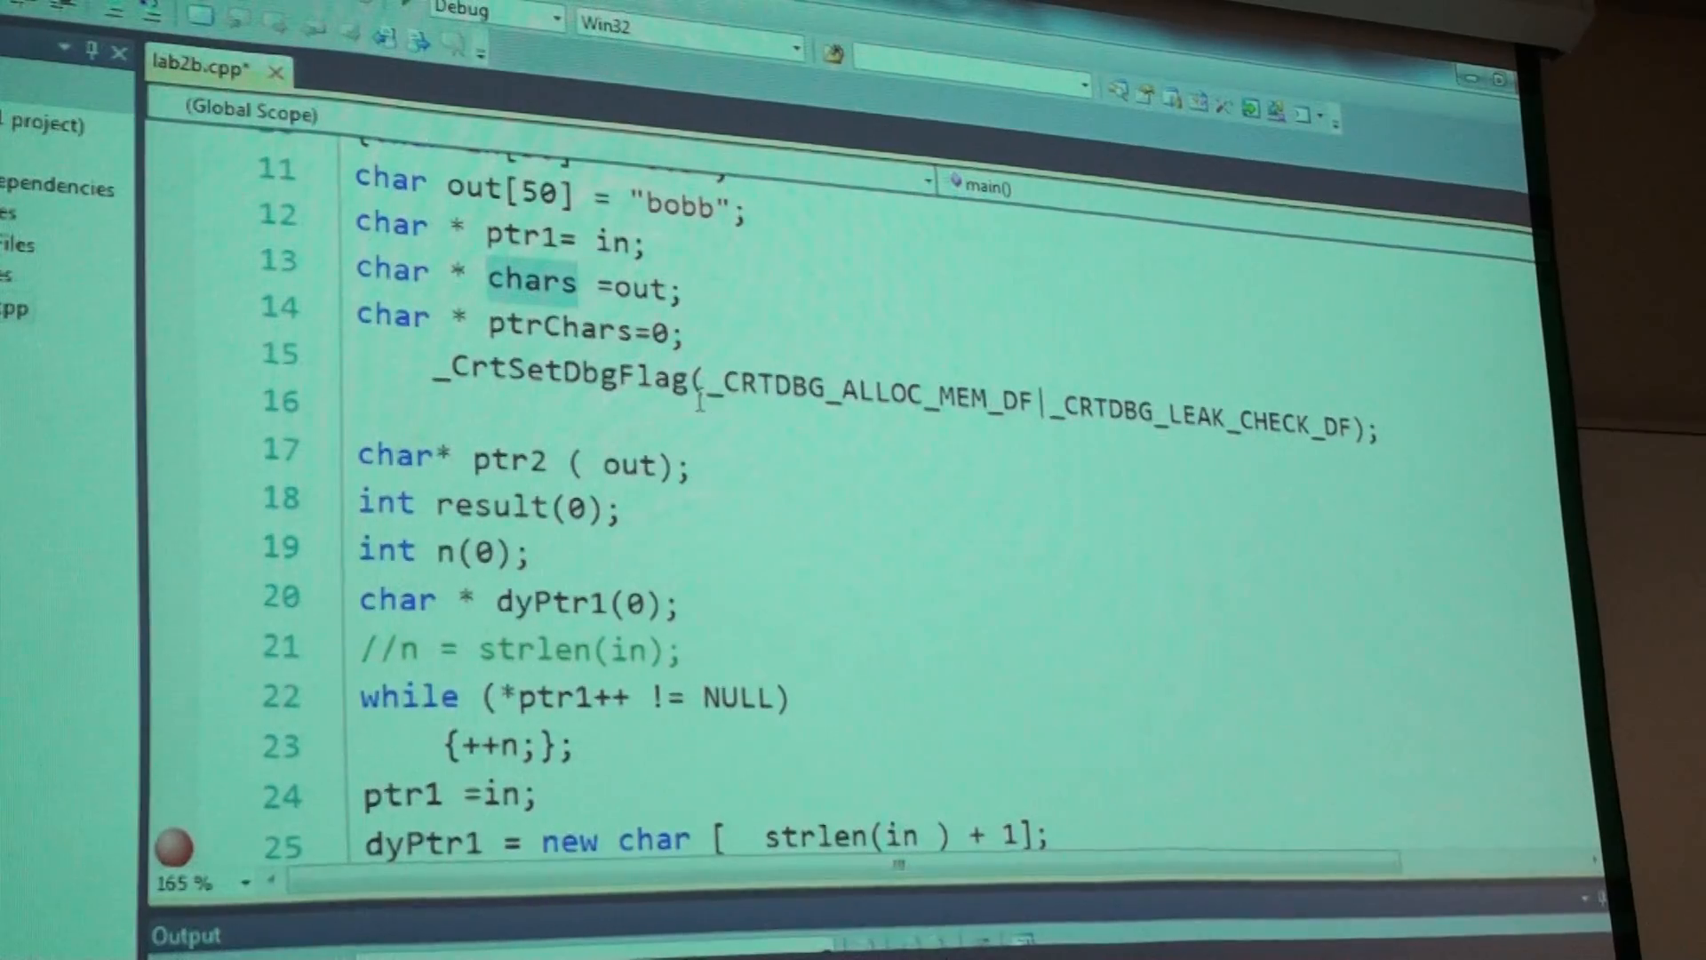
{"action": "scroll", "scroll_direction": "down", "scroll_amount": 3}
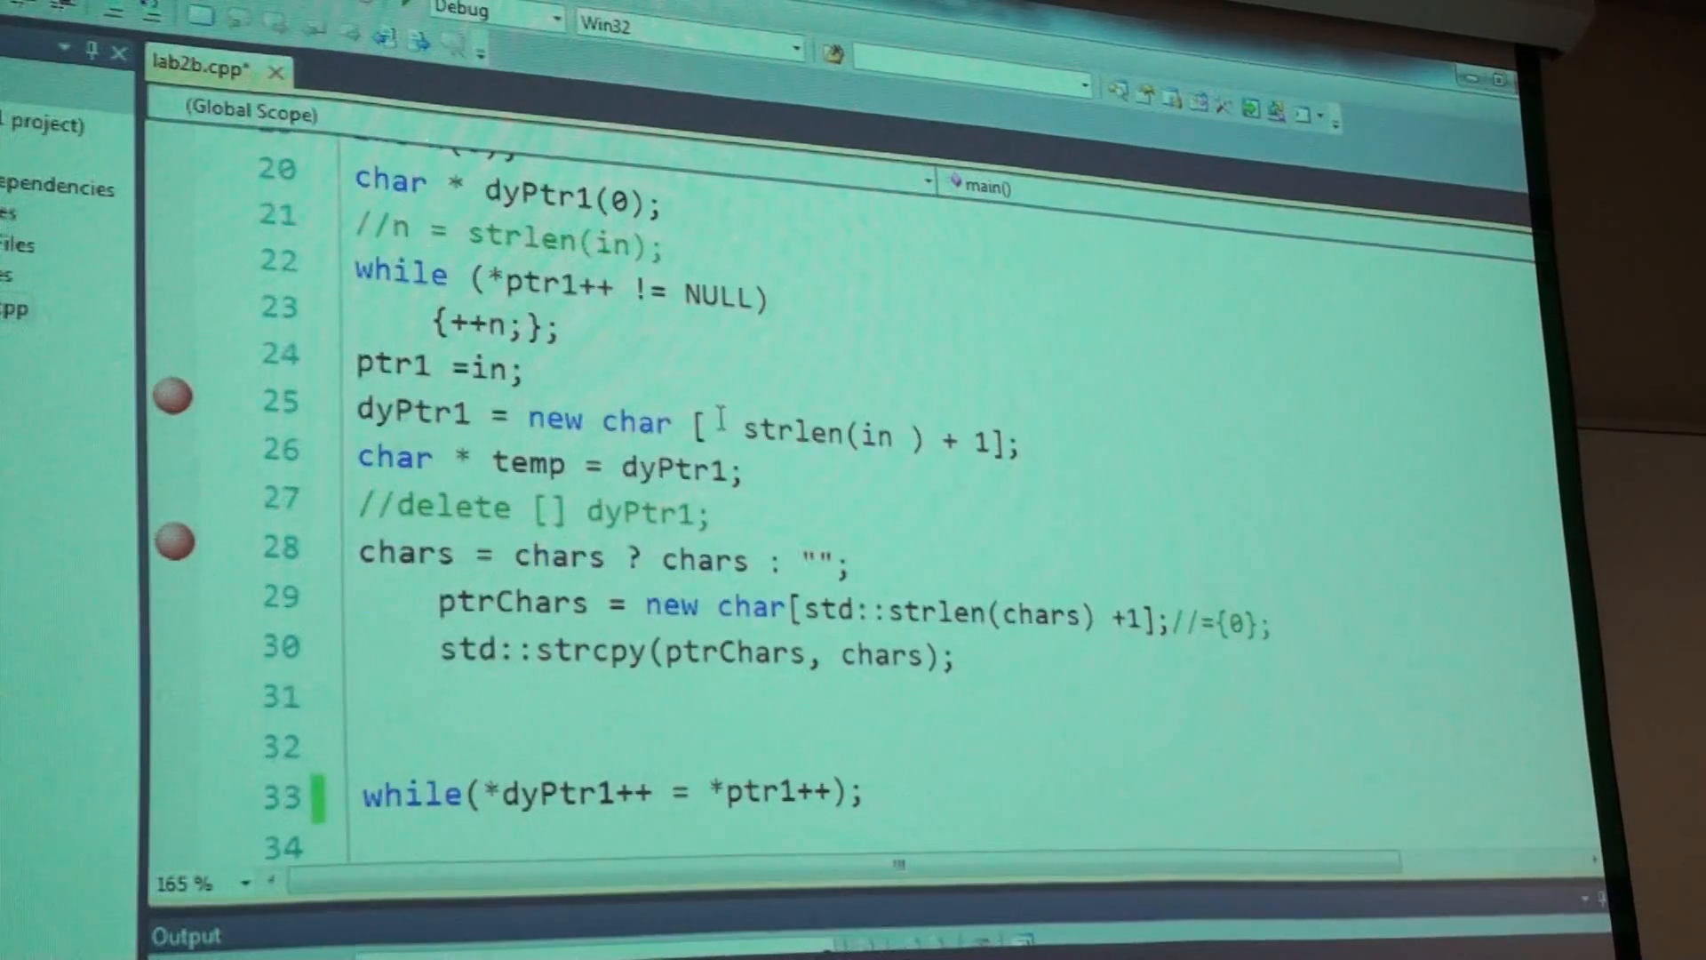
{"action": "scroll", "scroll_direction": "down", "scroll_amount": 3}
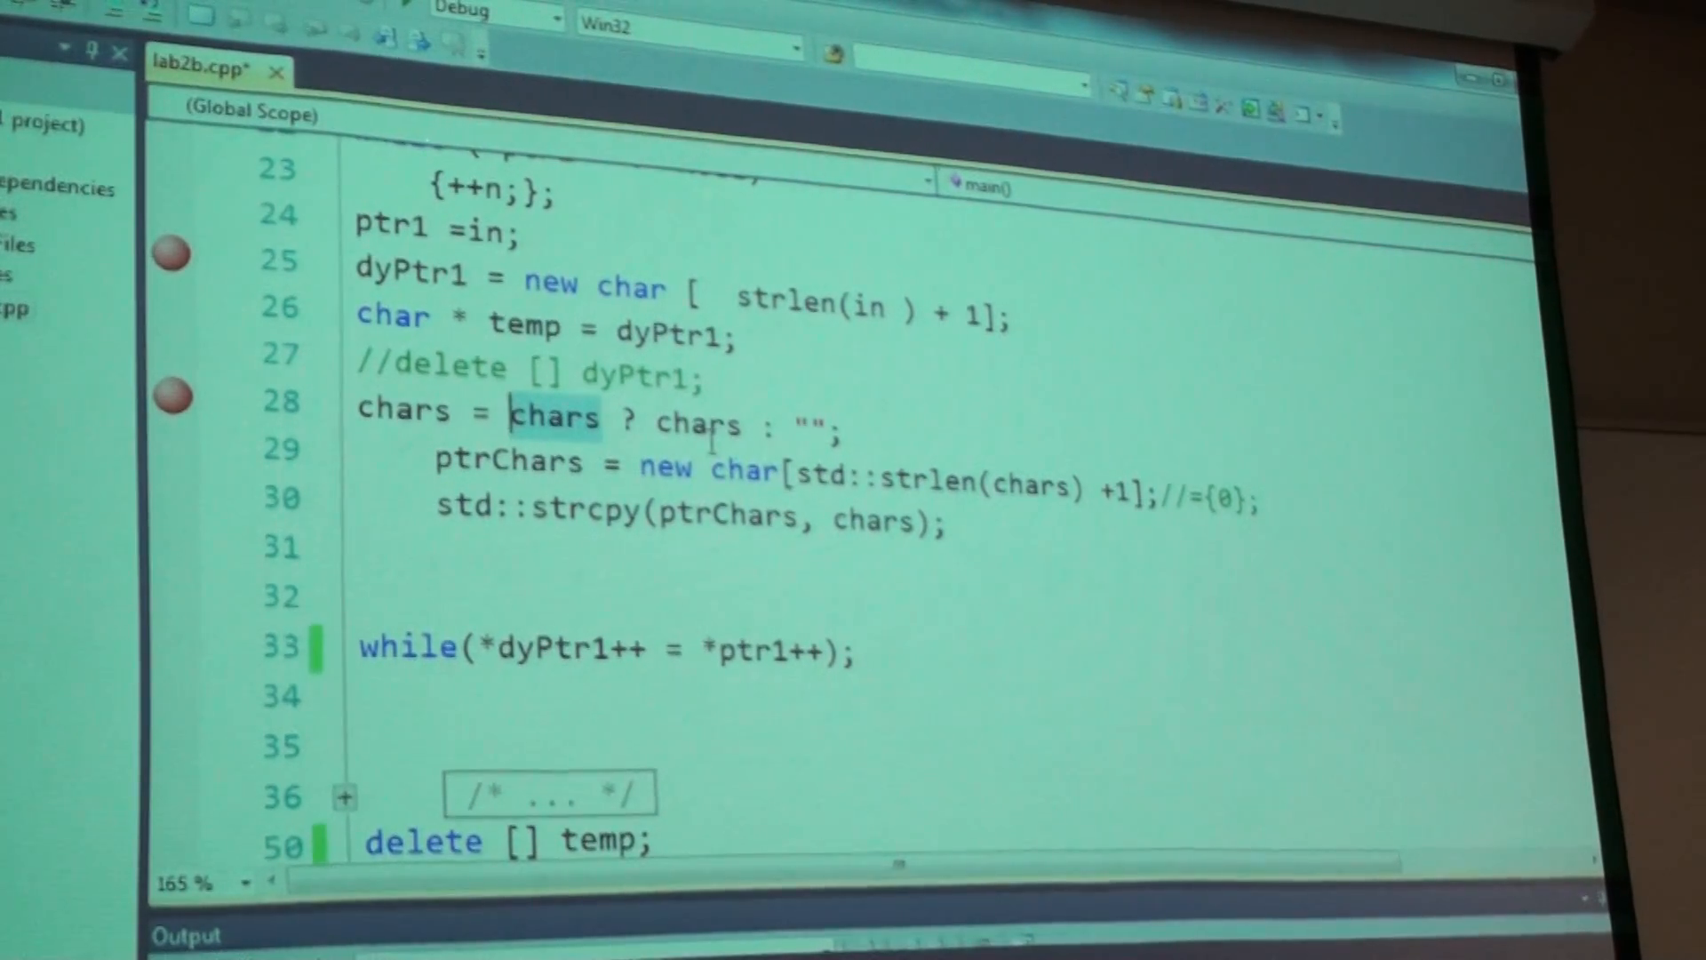
{"action": "mouse_move", "coordinate": [664, 466]}
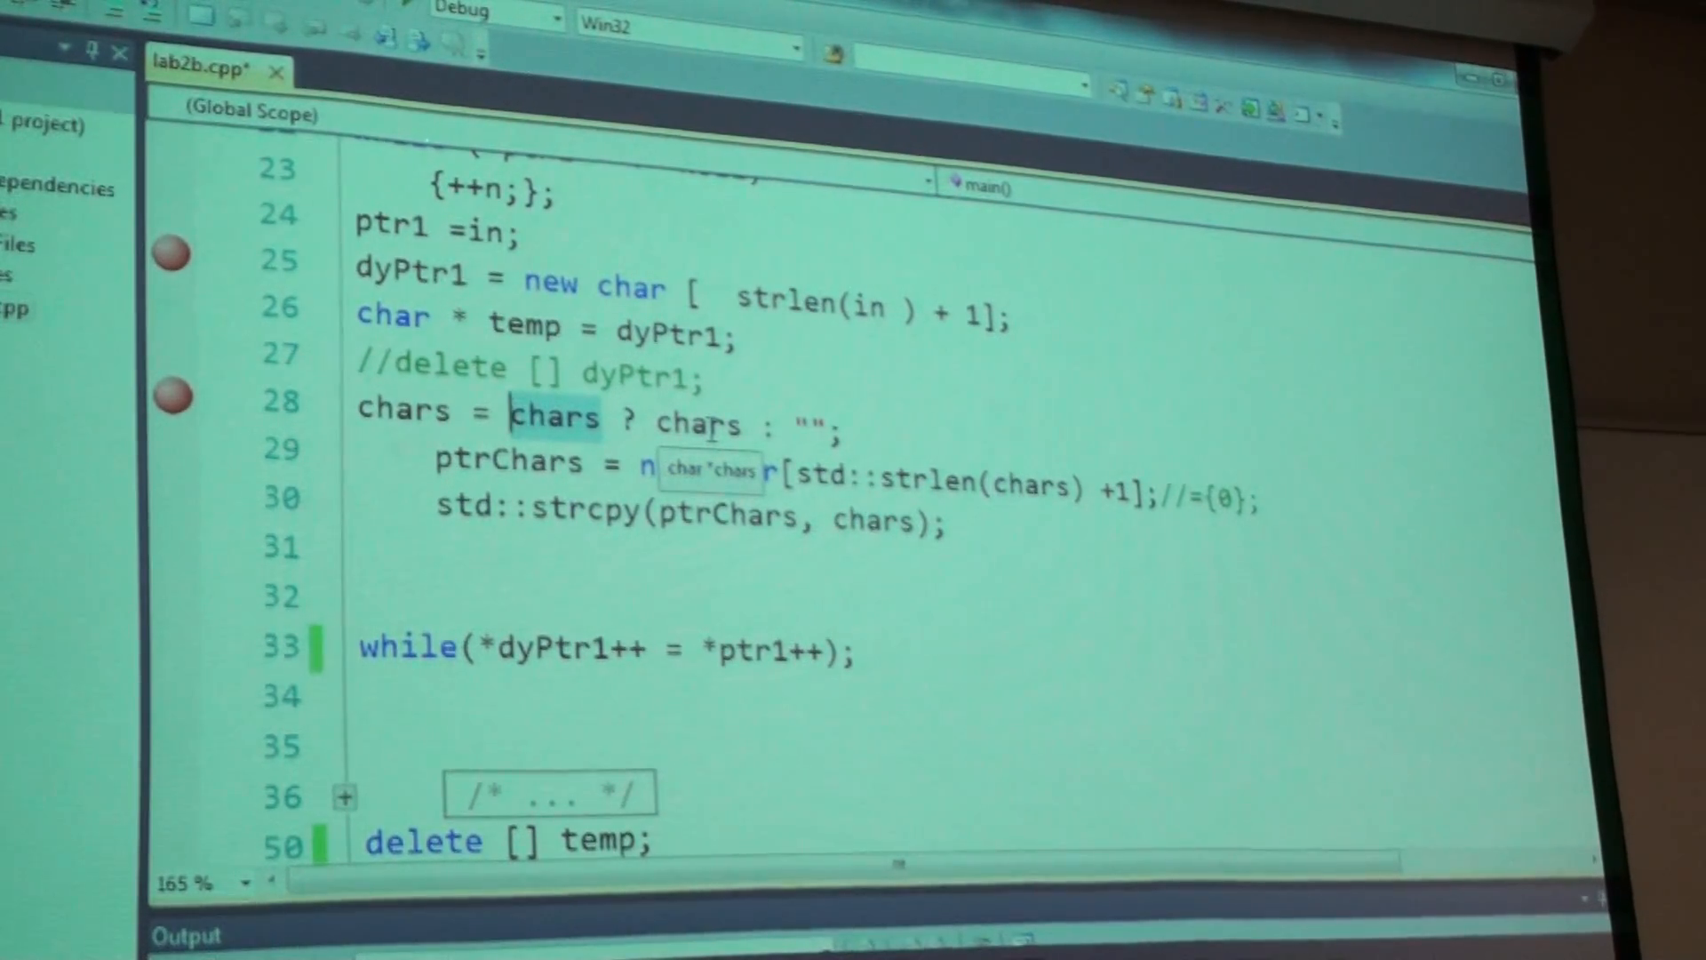